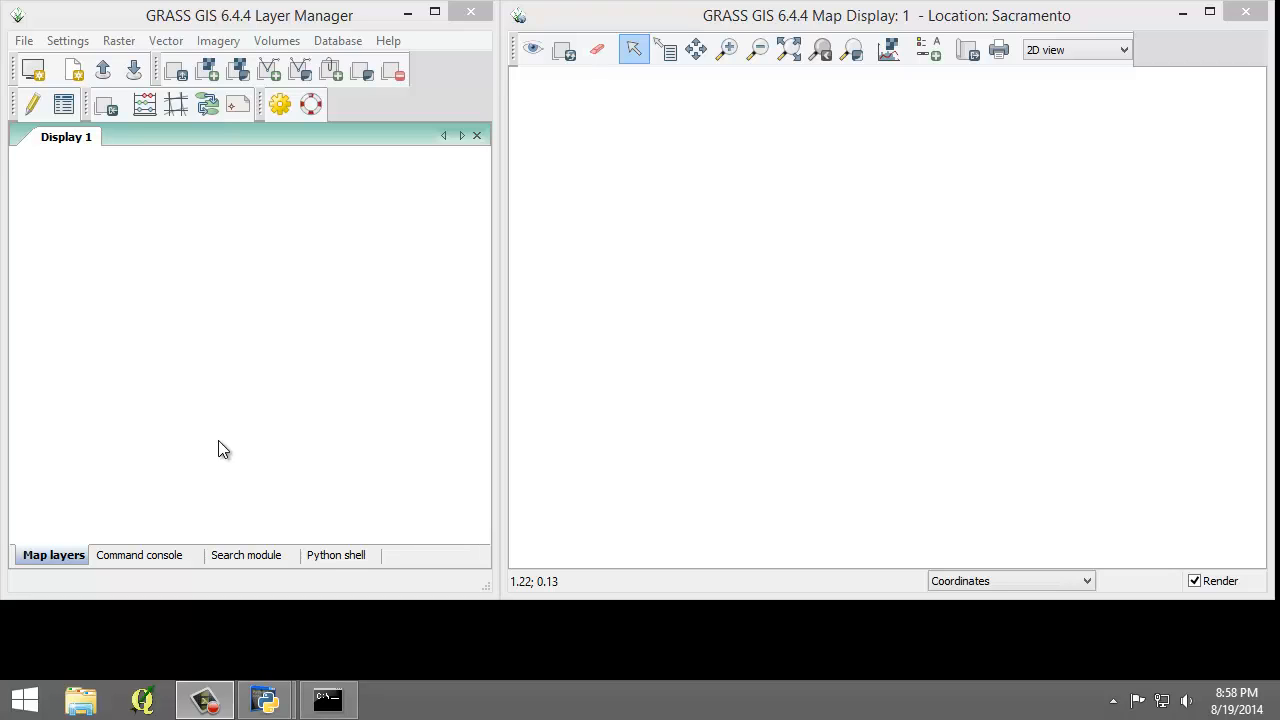
mouse_move(257, 348)
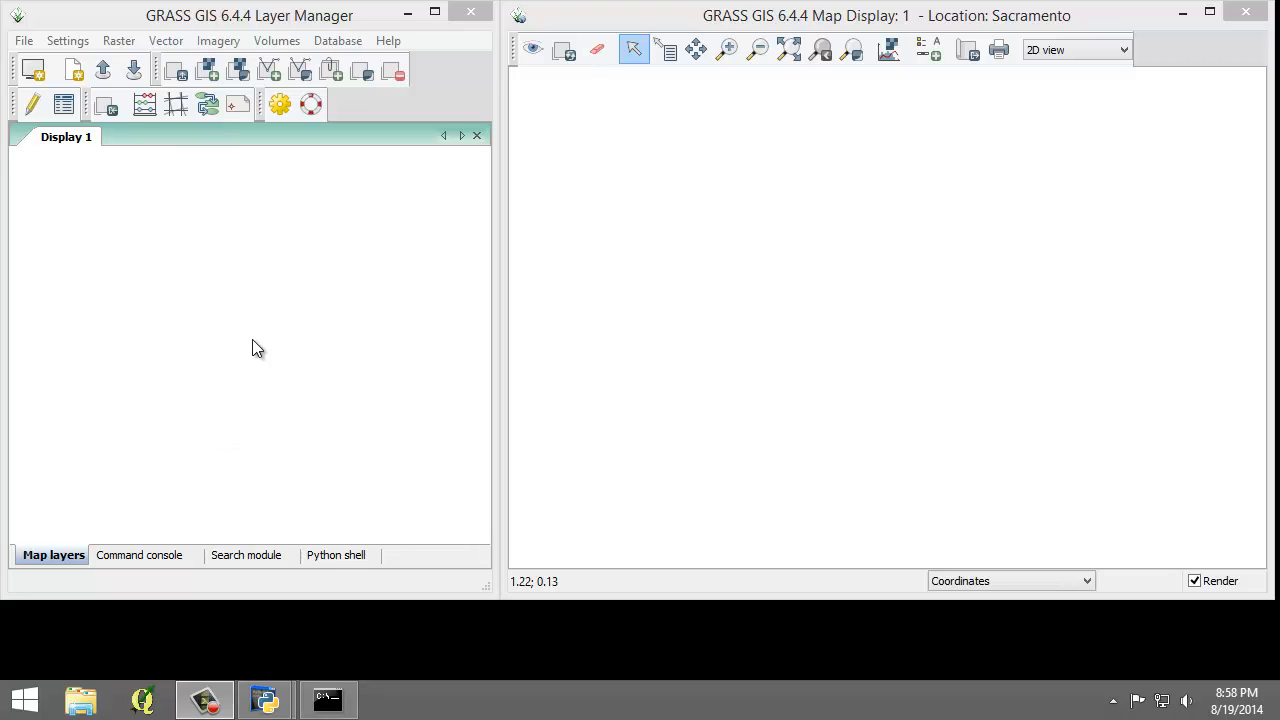
mouse_move(215, 291)
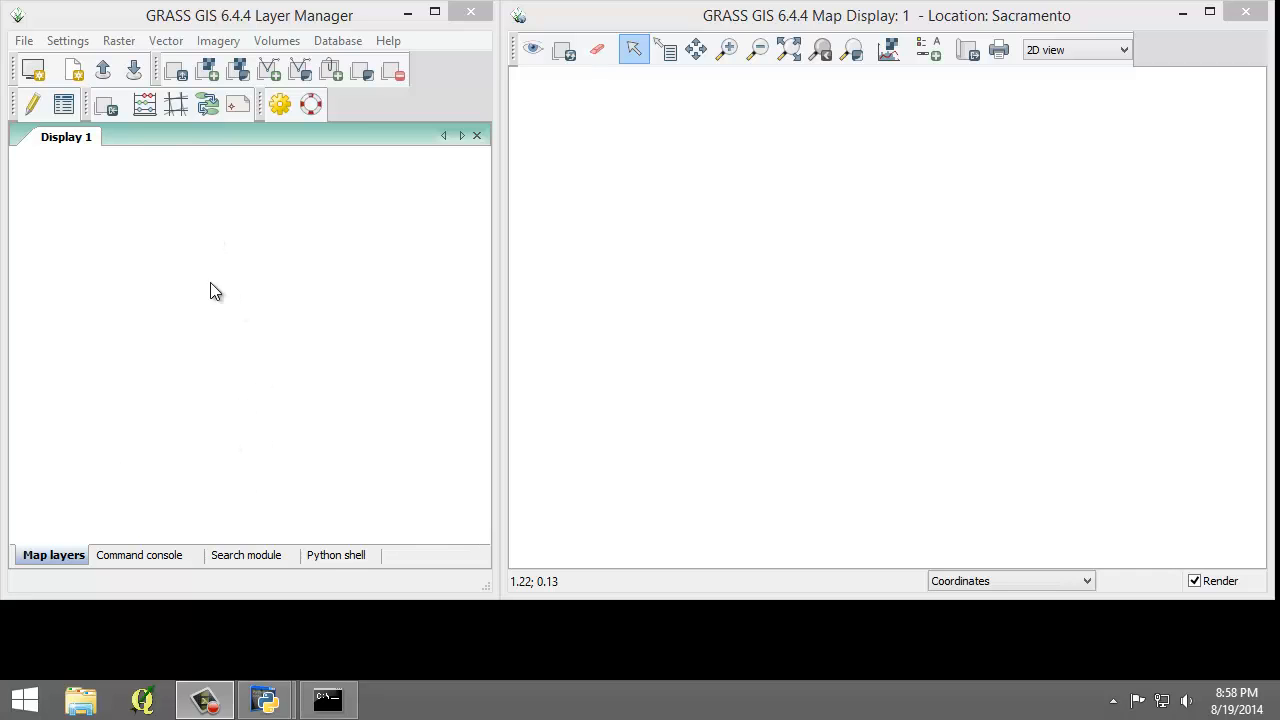
mouse_move(730, 270)
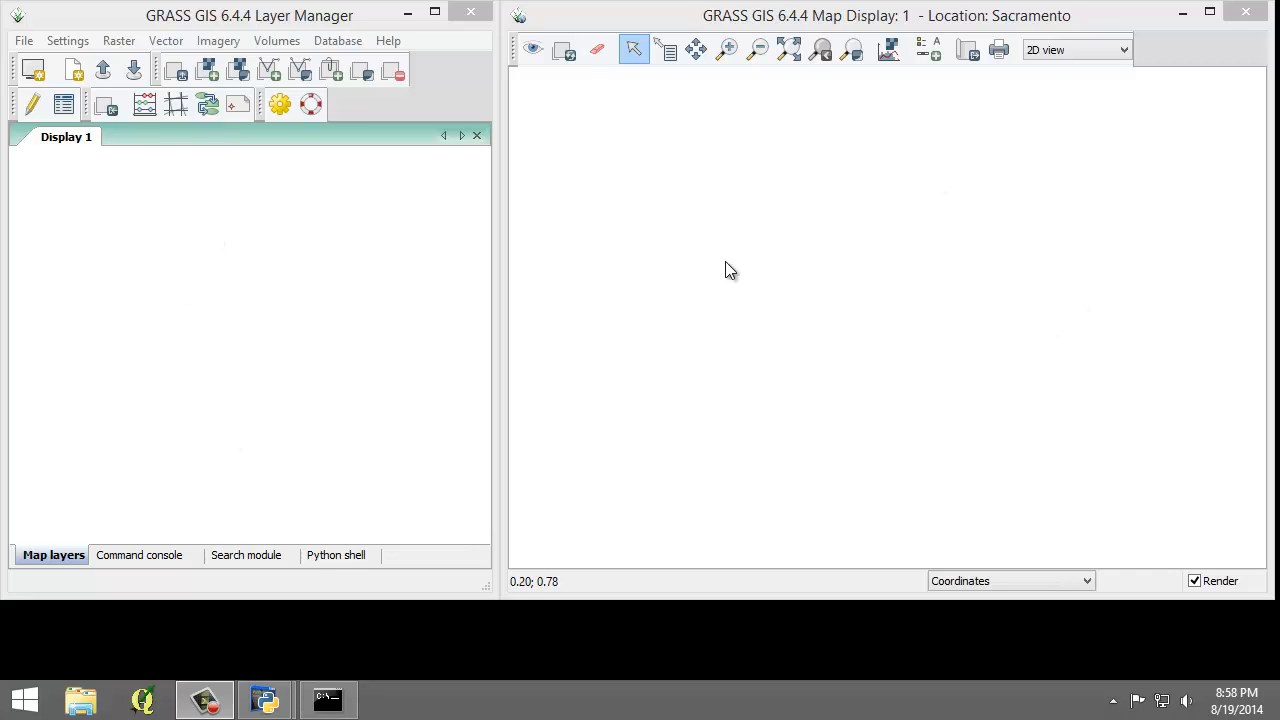
mouse_move(667, 257)
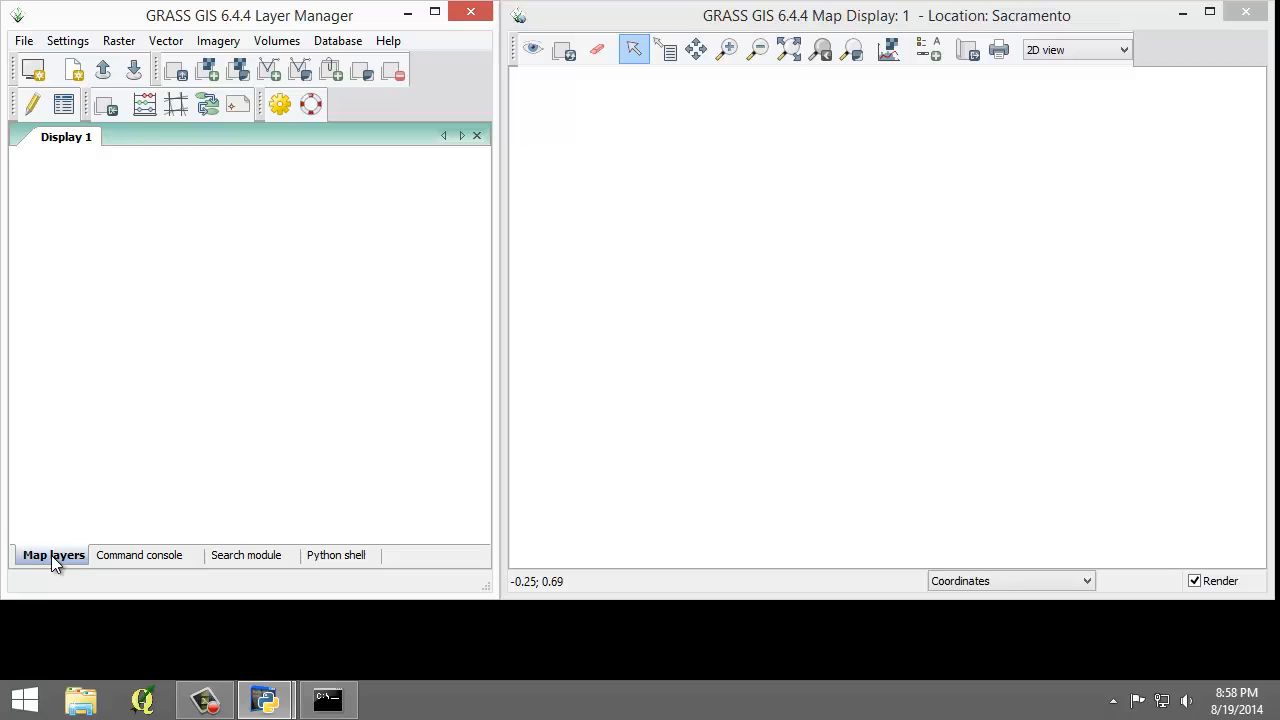
Cycle through the Command console, Python shell and Layers tabs, then show the module search tree.
click(147, 555)
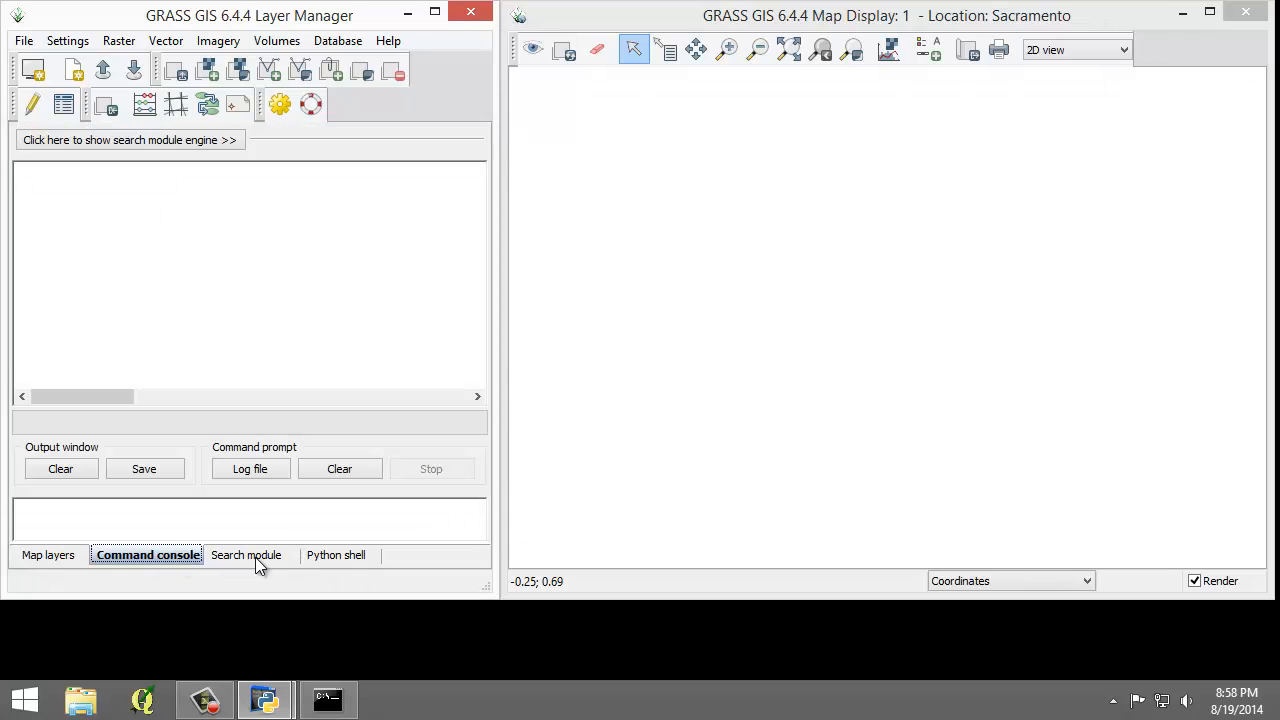
click(341, 555)
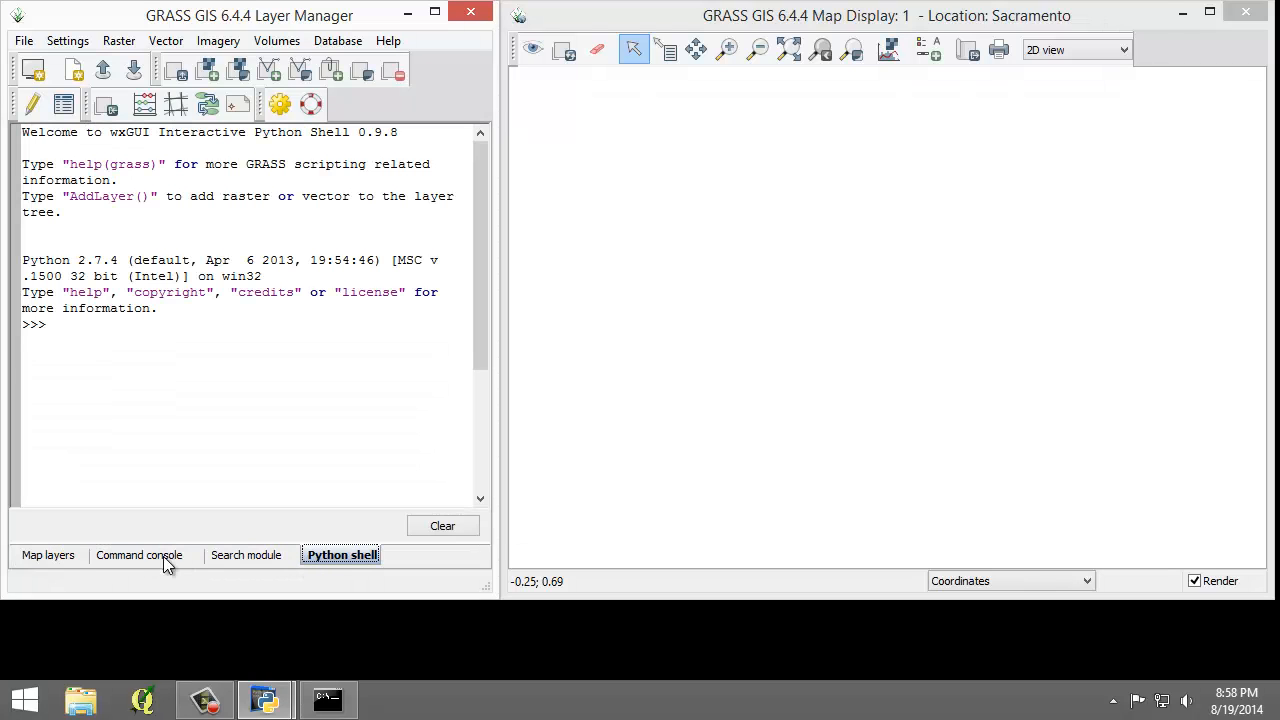
click(47, 555)
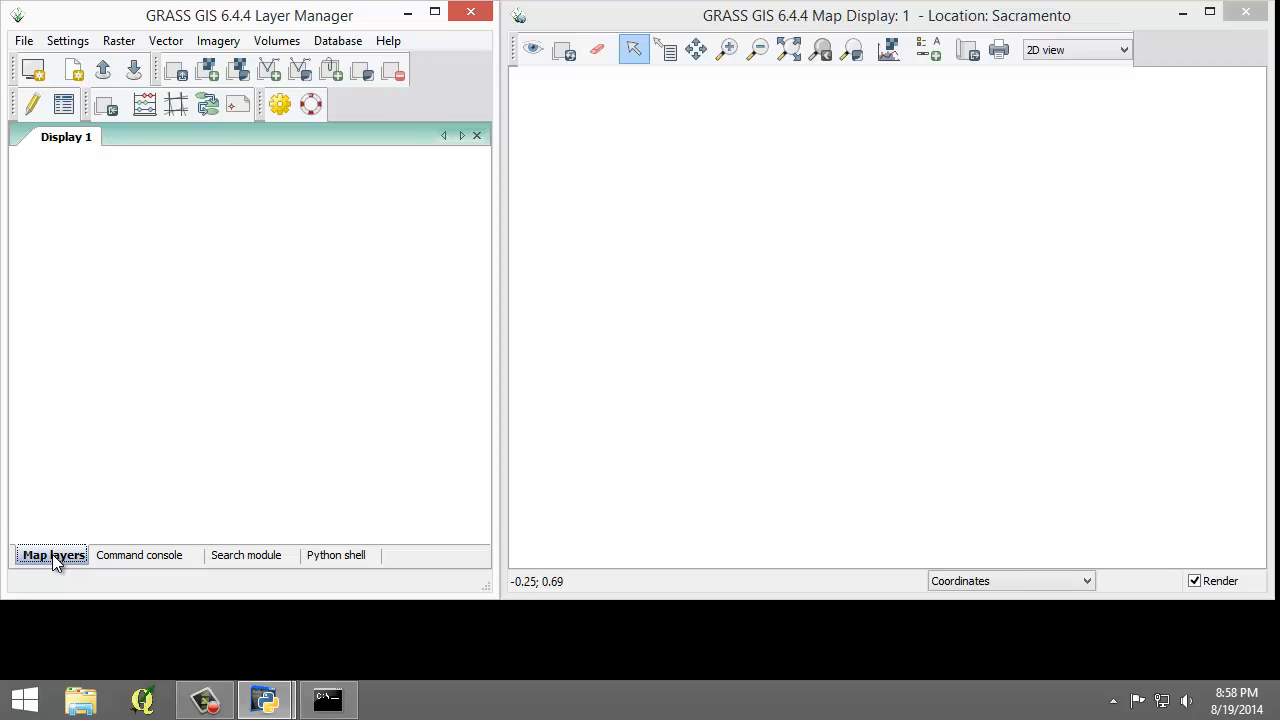
mouse_move(56, 482)
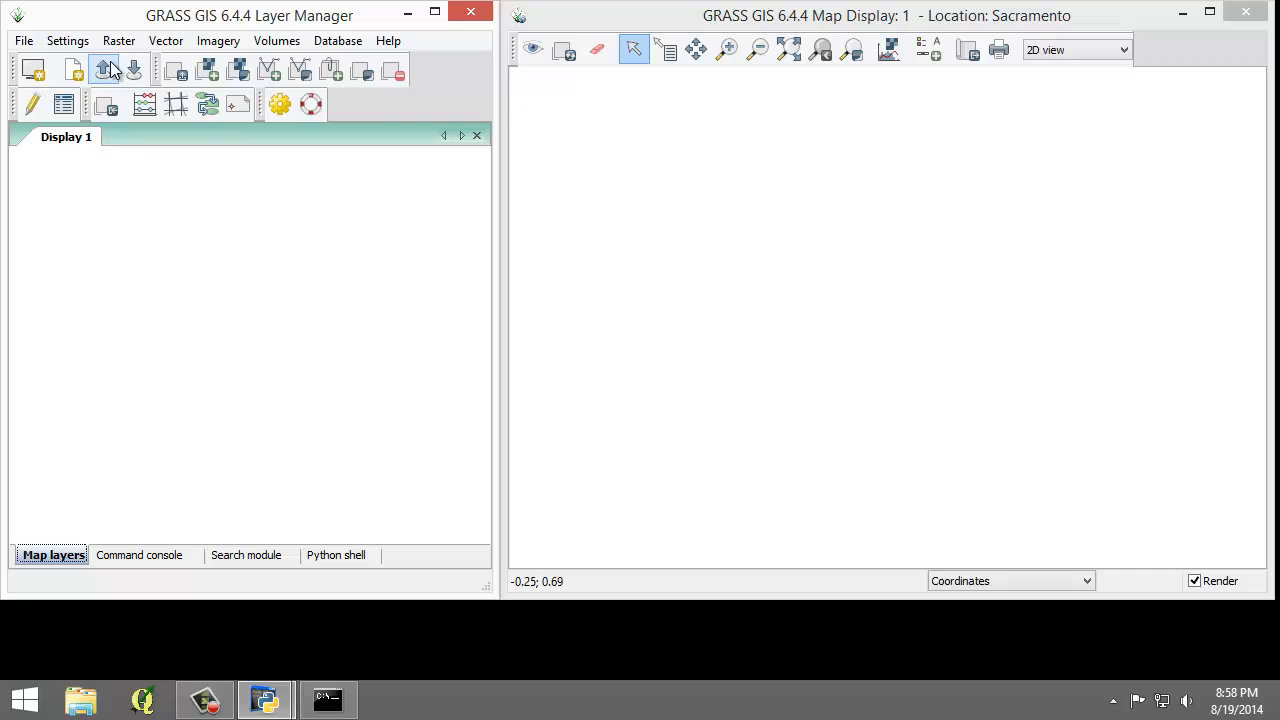
mouse_move(177, 70)
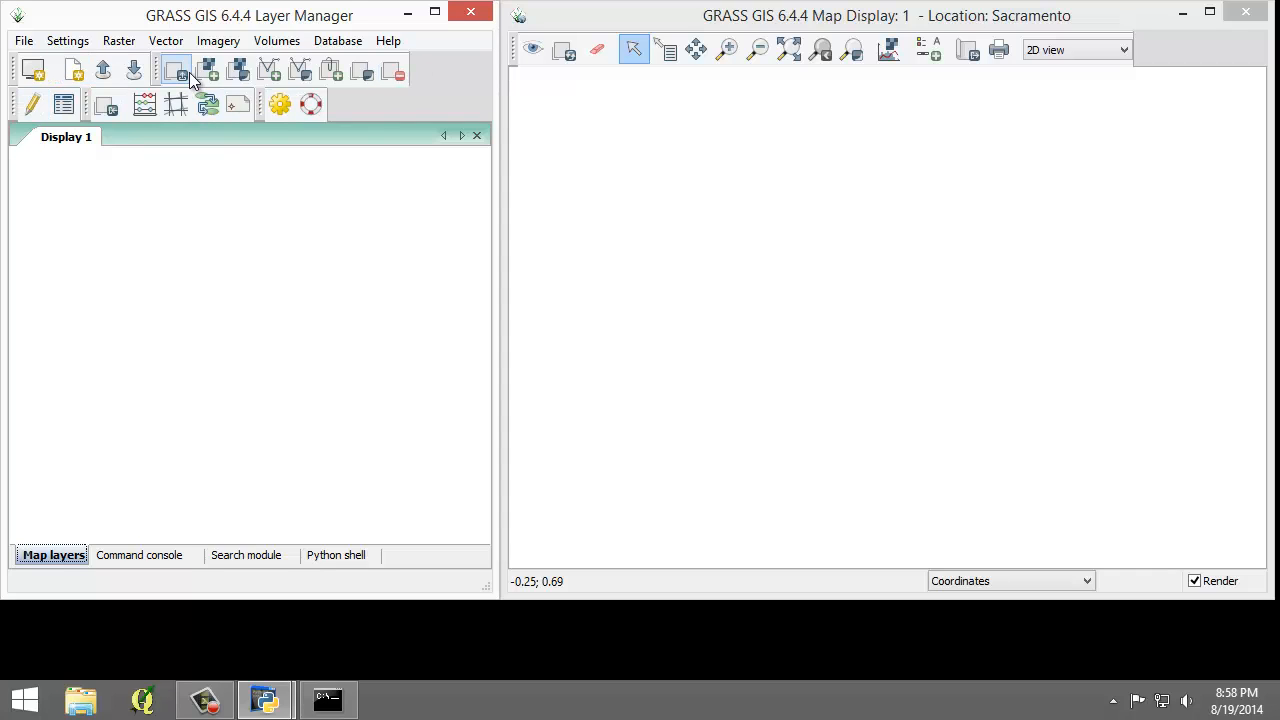
mouse_move(175, 70)
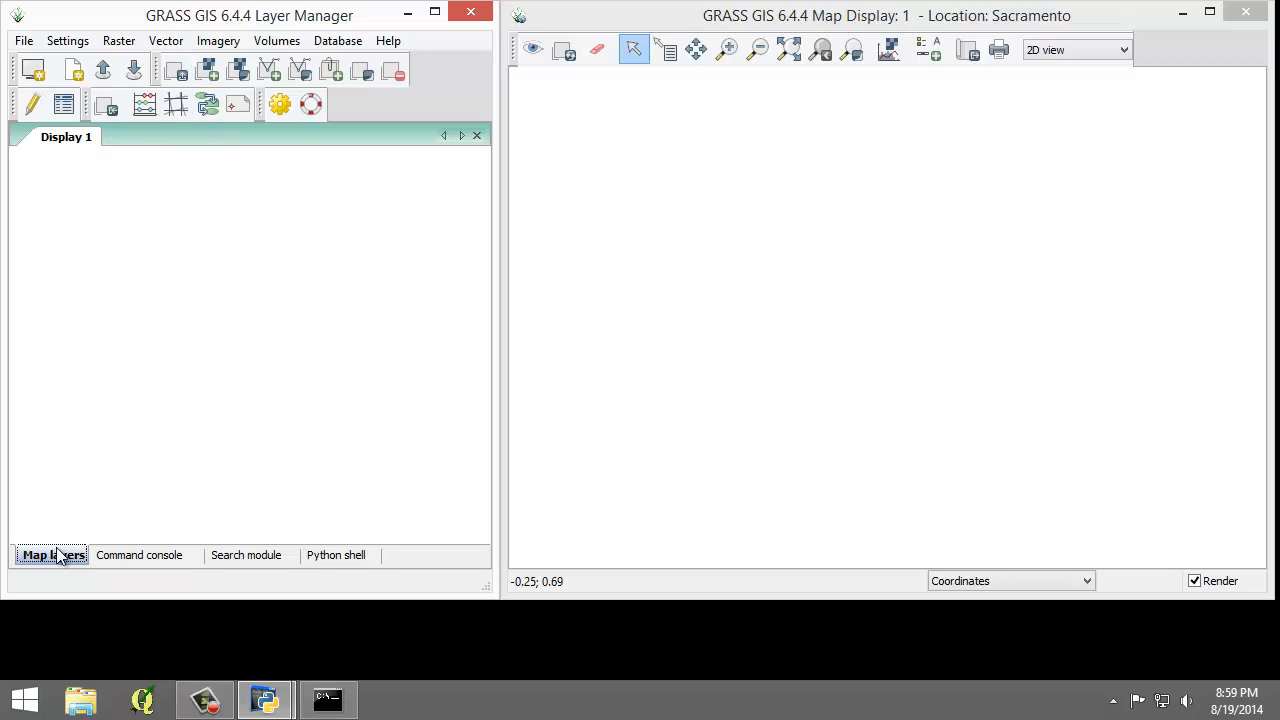
mouse_move(60, 560)
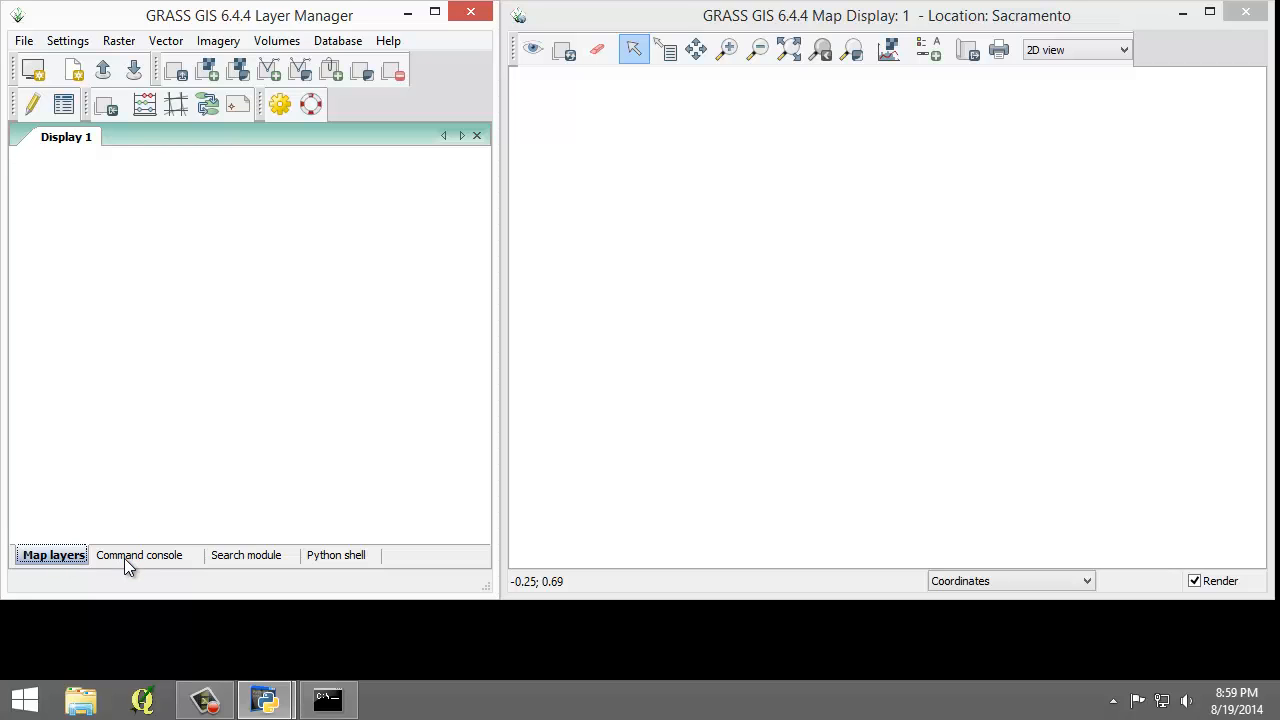
click(138, 555)
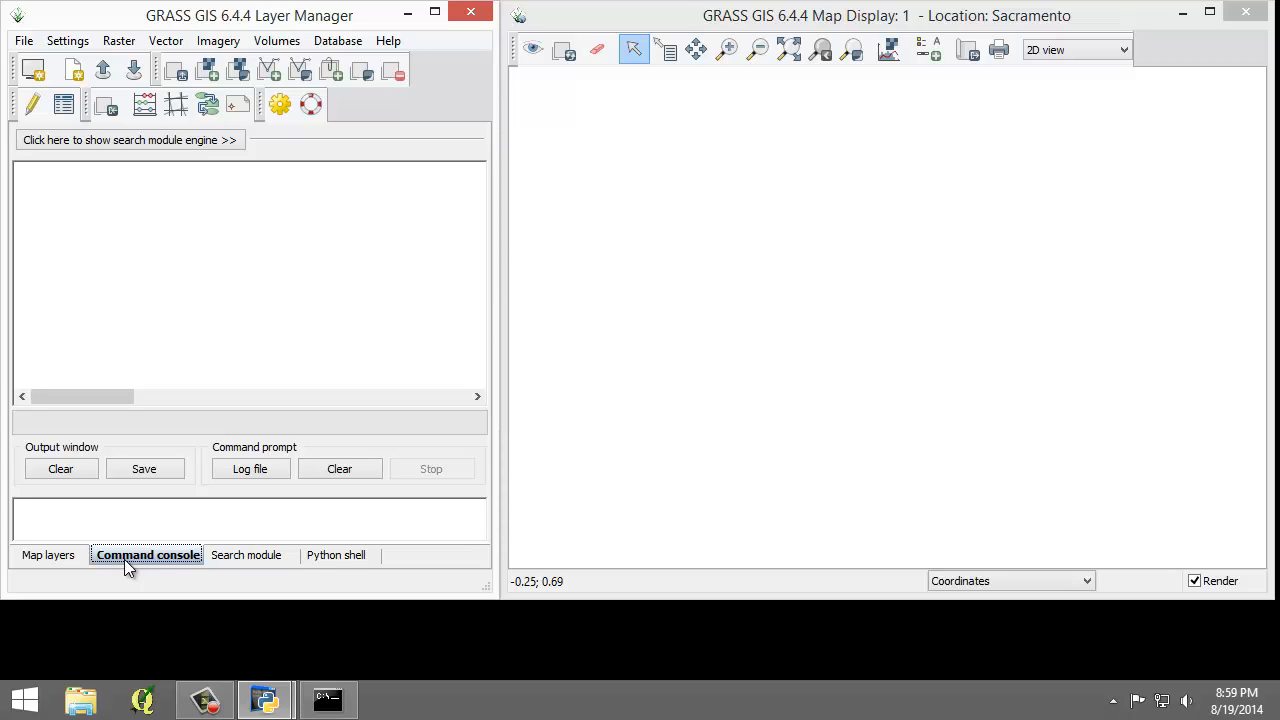
click(246, 555)
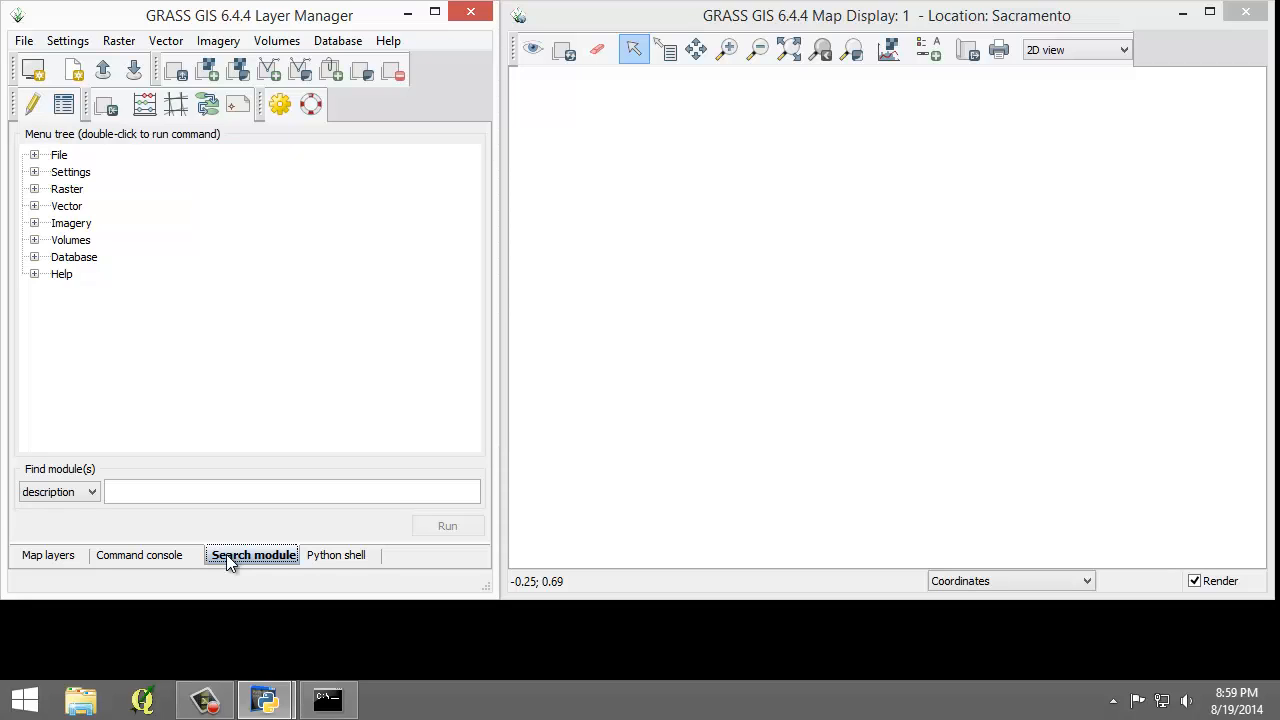
Focus the Find module(s) field, then show the Python shell with its welcome prompt.
click(291, 491)
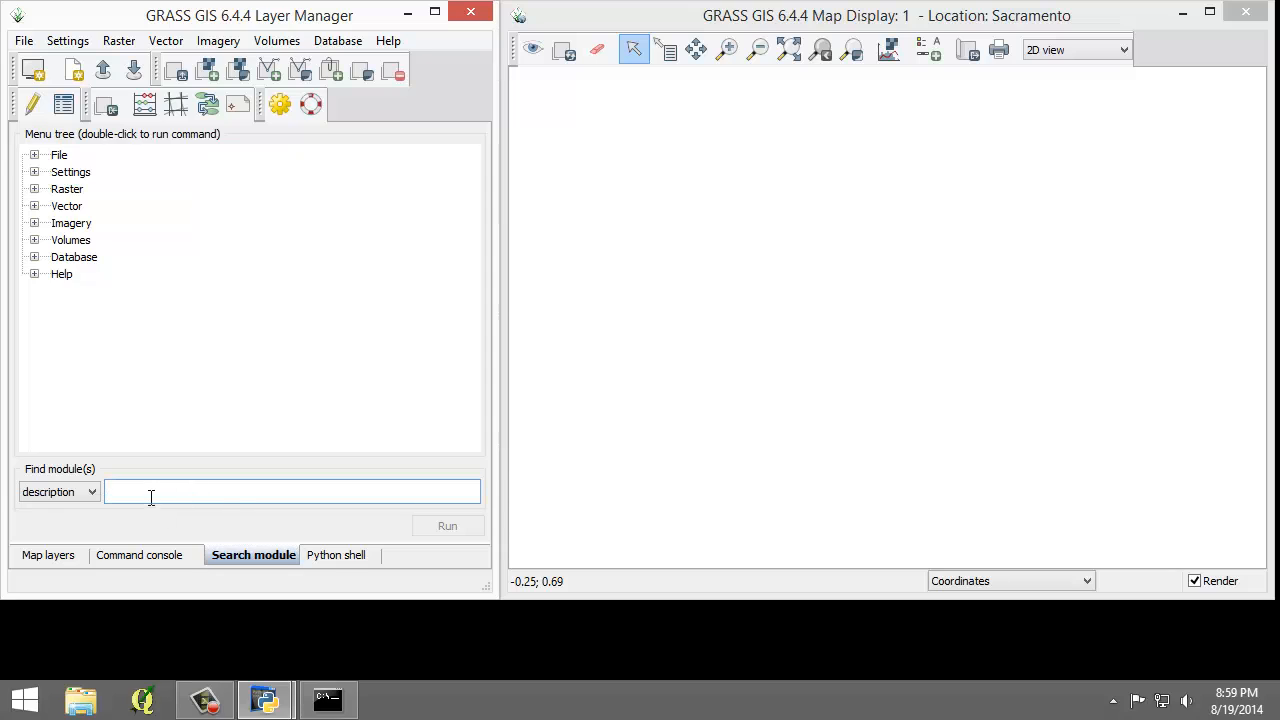
mouse_move(267, 495)
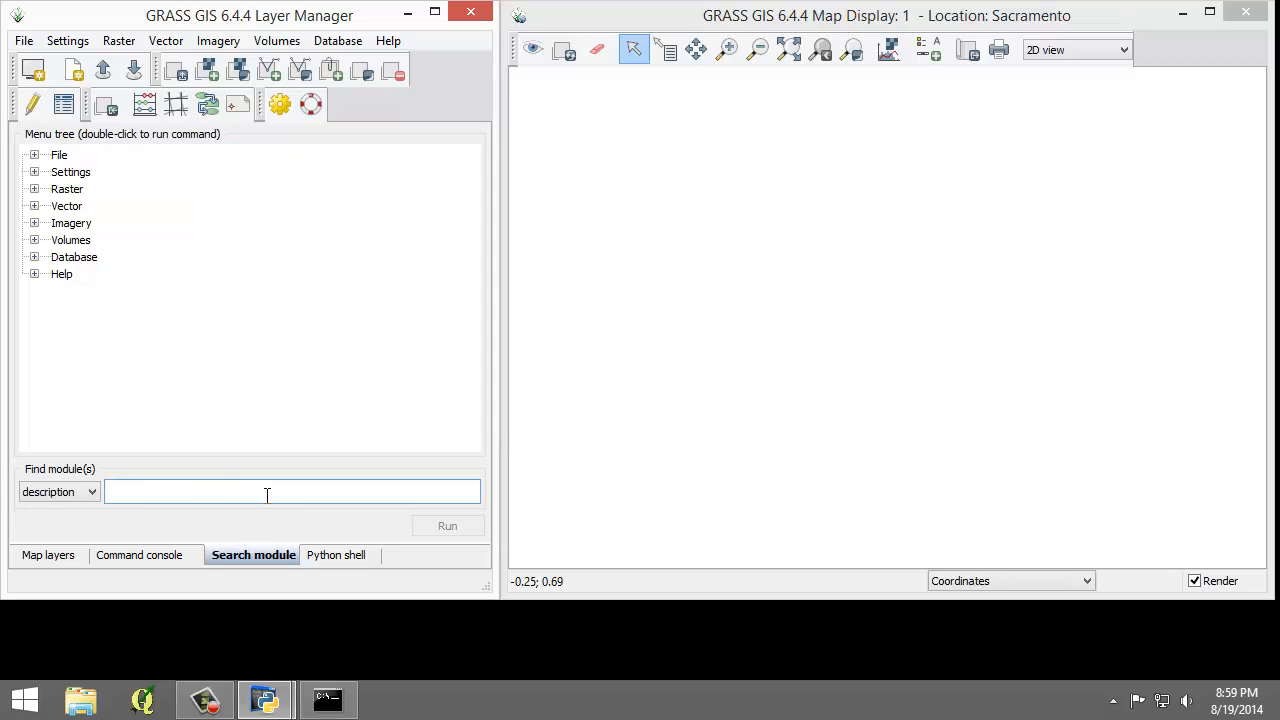
click(341, 555)
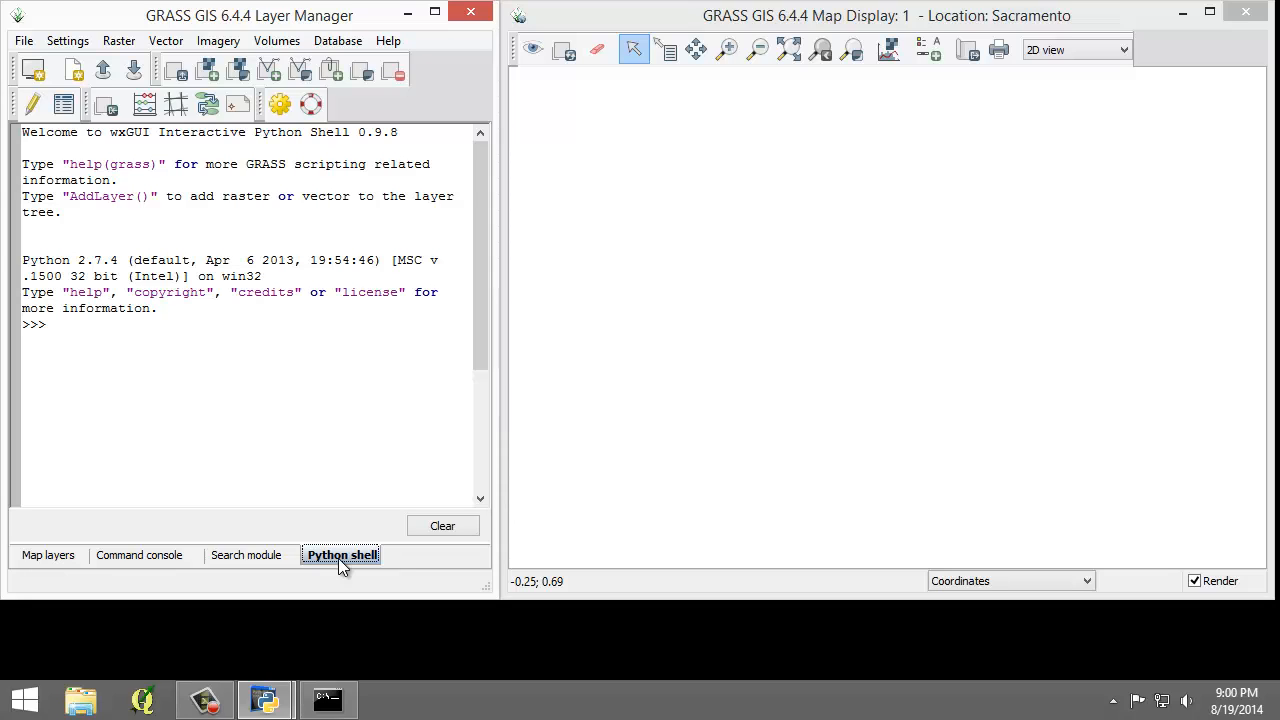
mouse_move(793, 255)
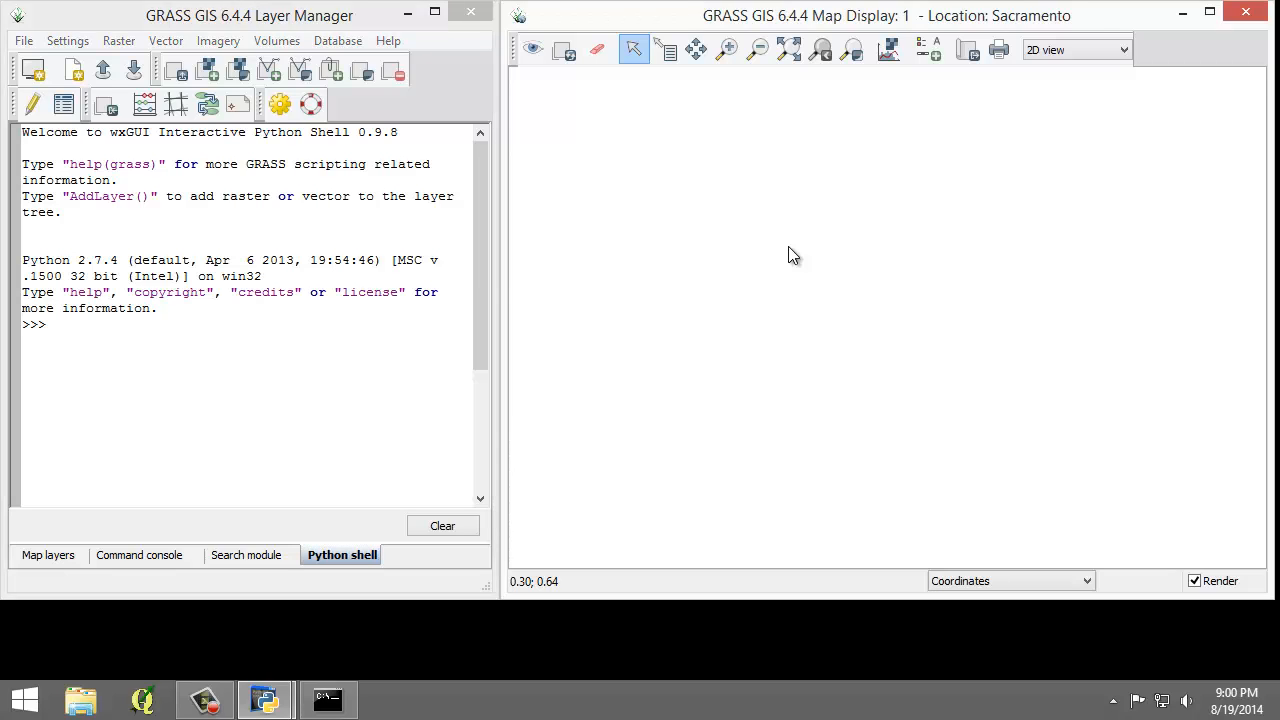
mouse_move(783, 235)
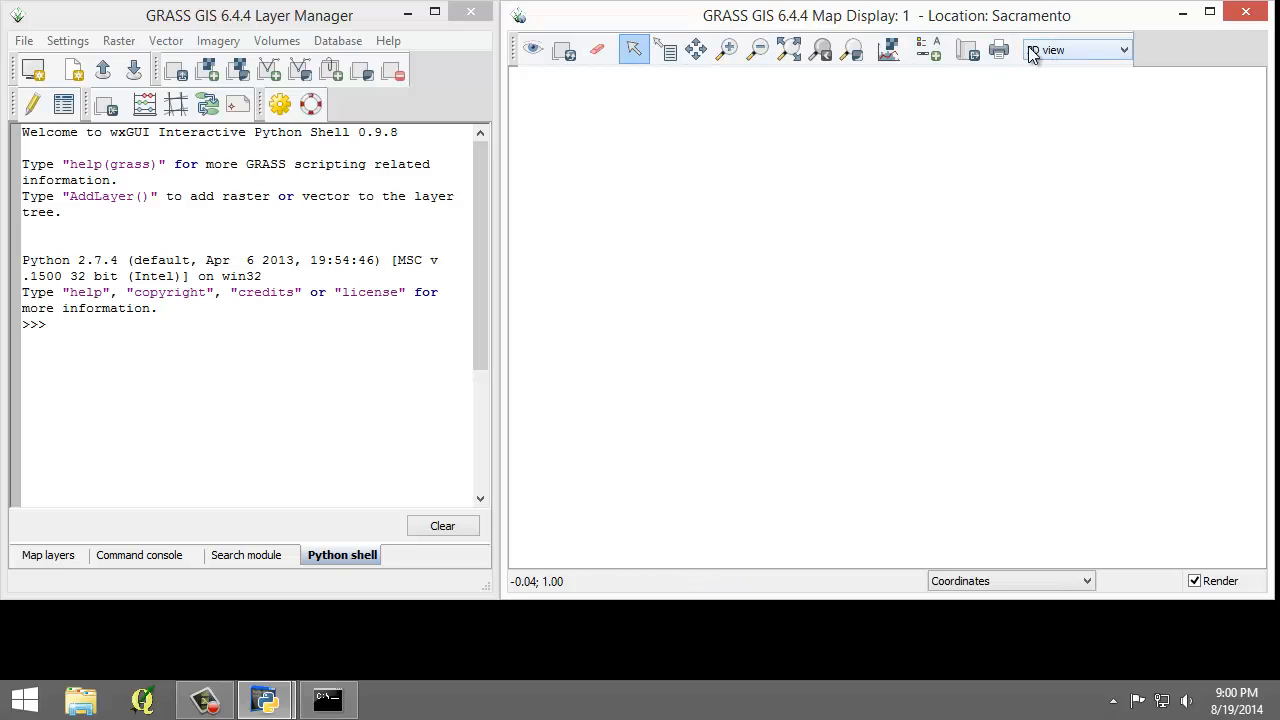
click(696, 50)
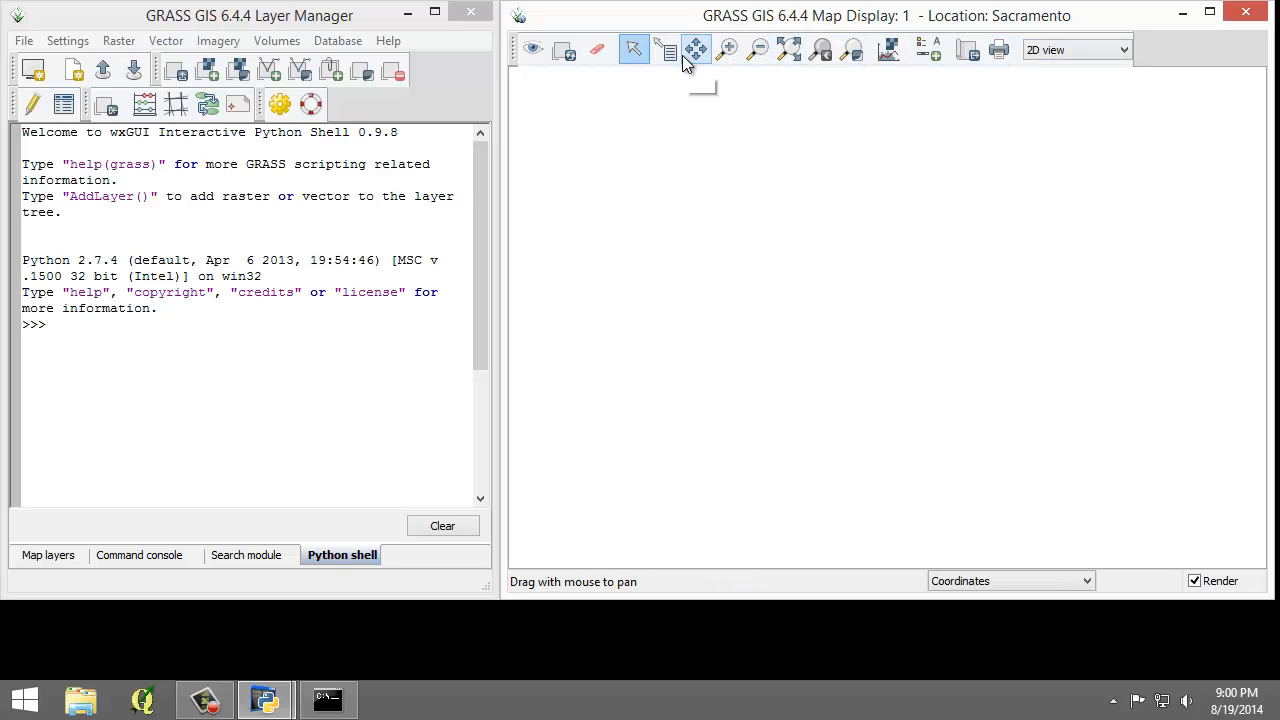
mouse_move(695, 49)
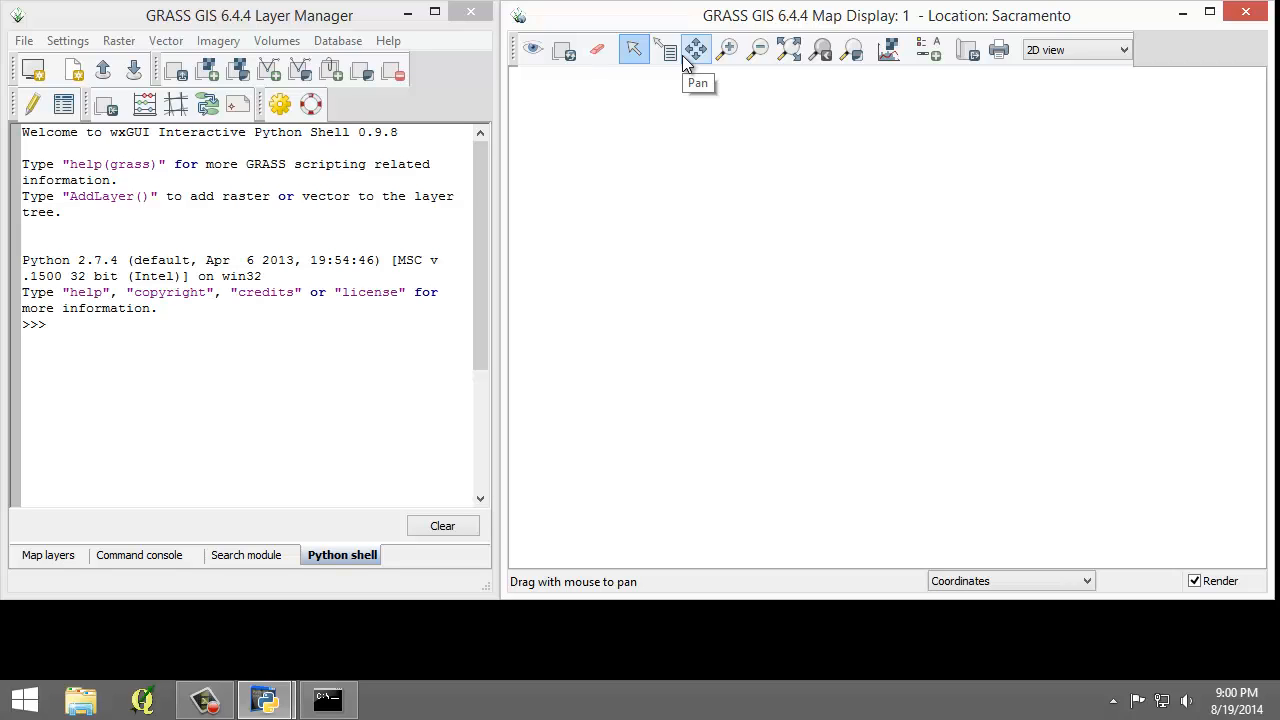
mouse_move(695, 62)
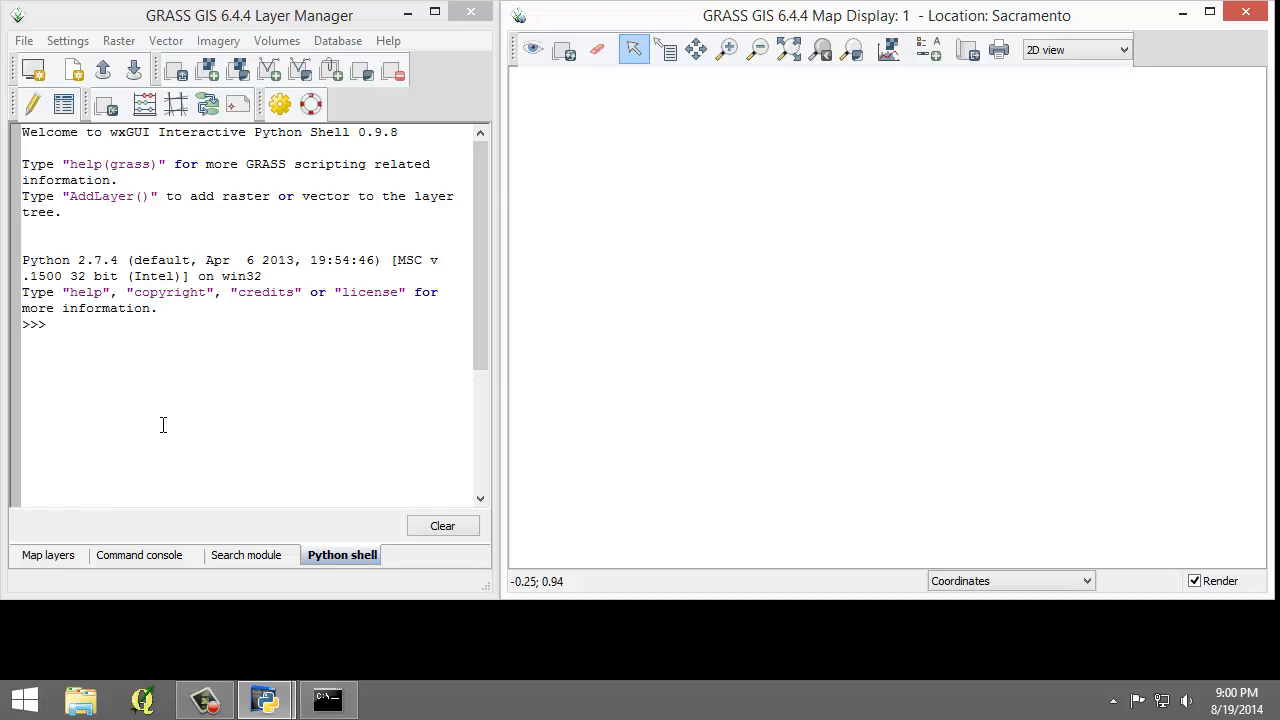
click(47, 555)
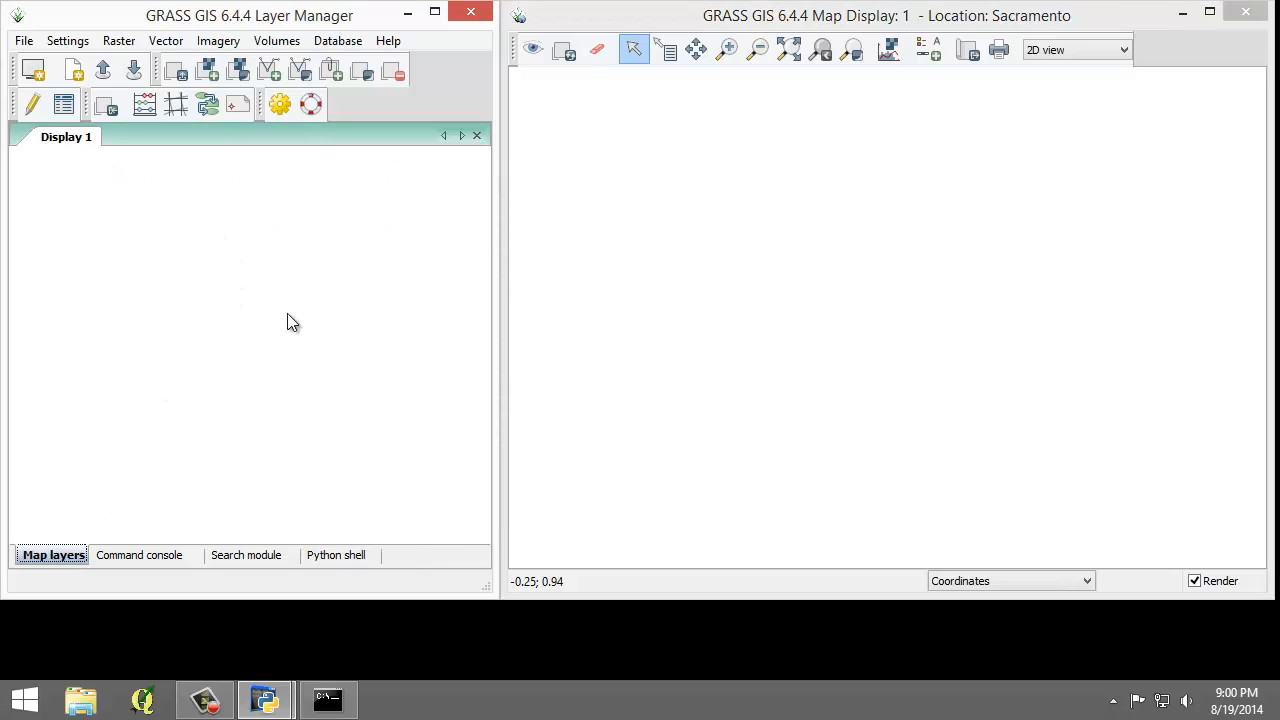
mouse_move(642, 290)
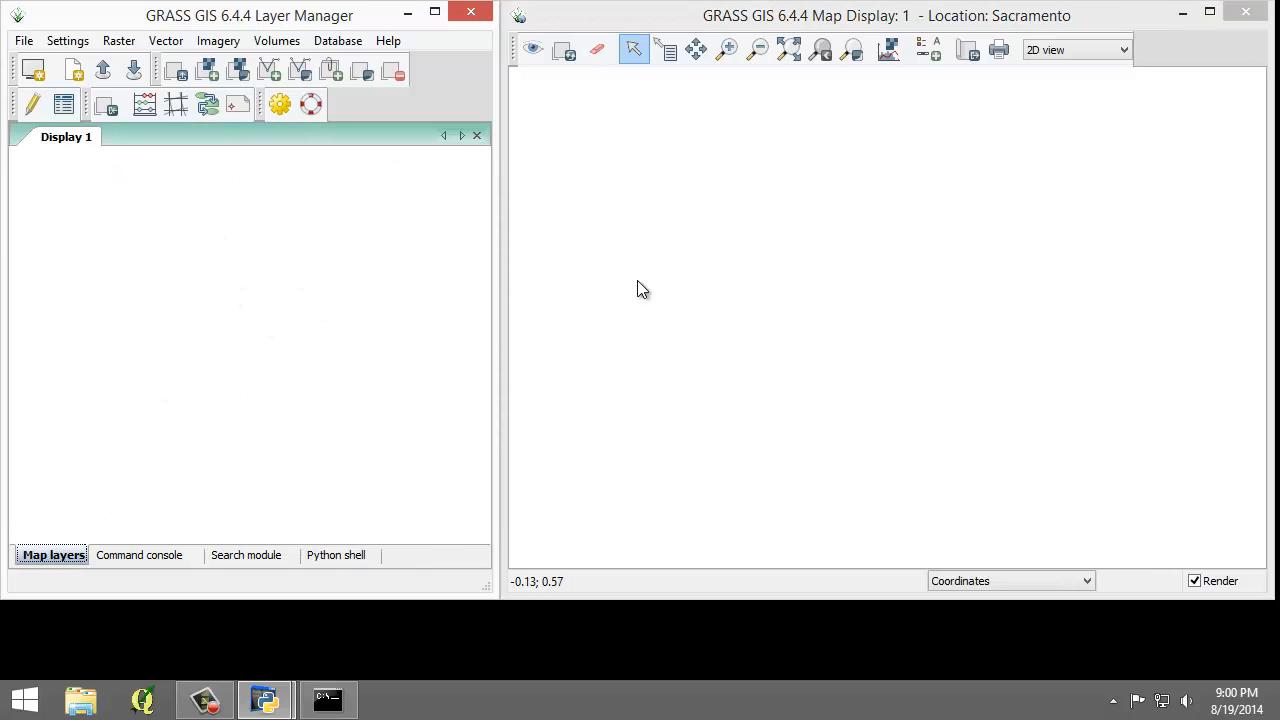
mouse_move(710, 281)
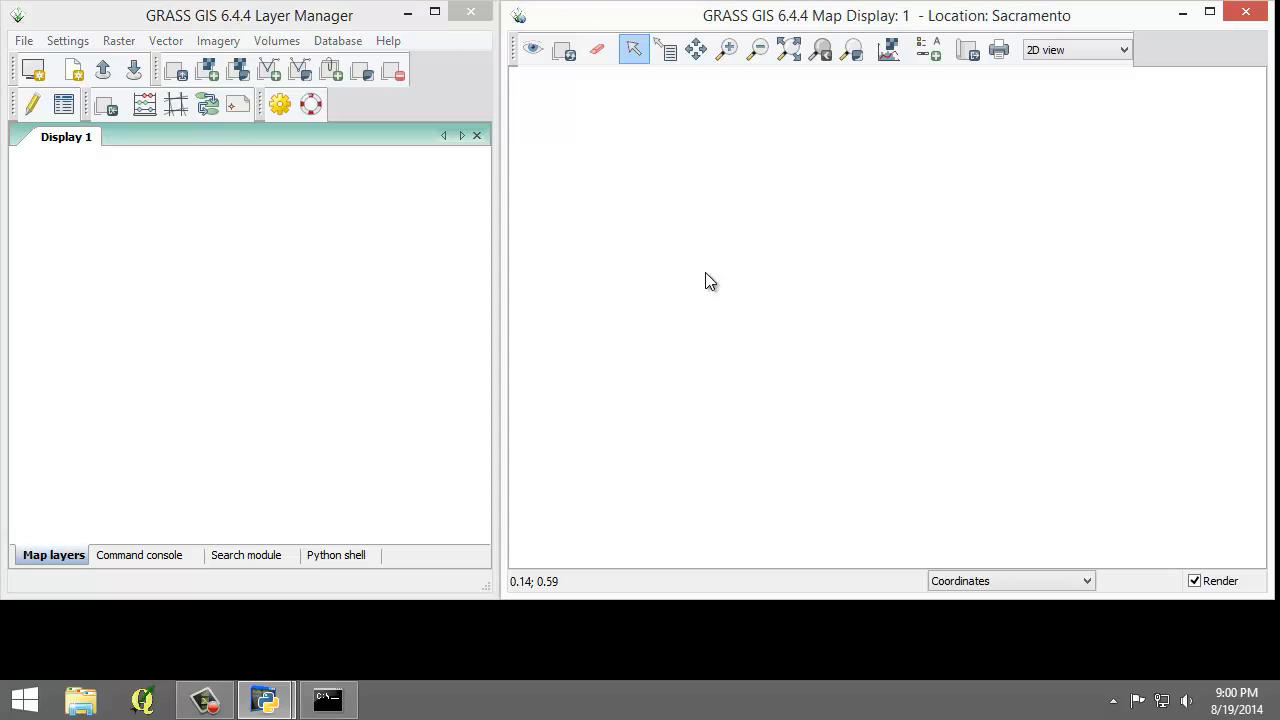
mouse_move(965, 585)
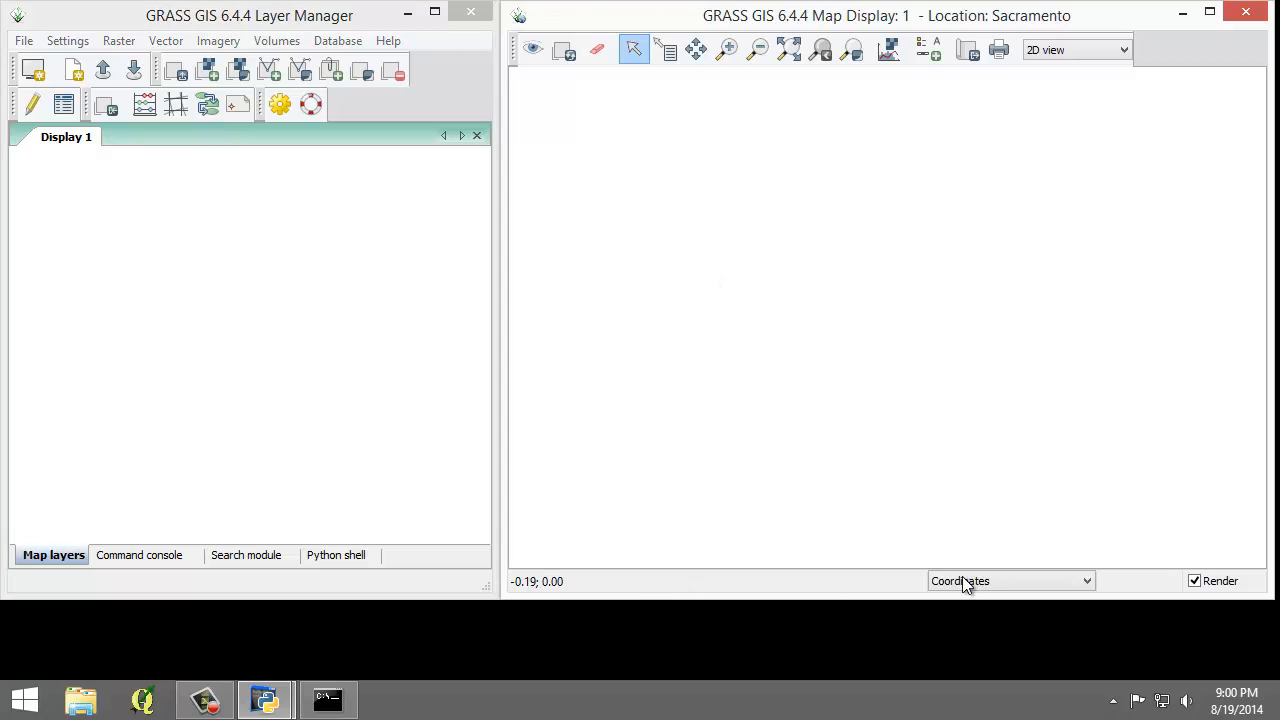
mouse_move(758, 583)
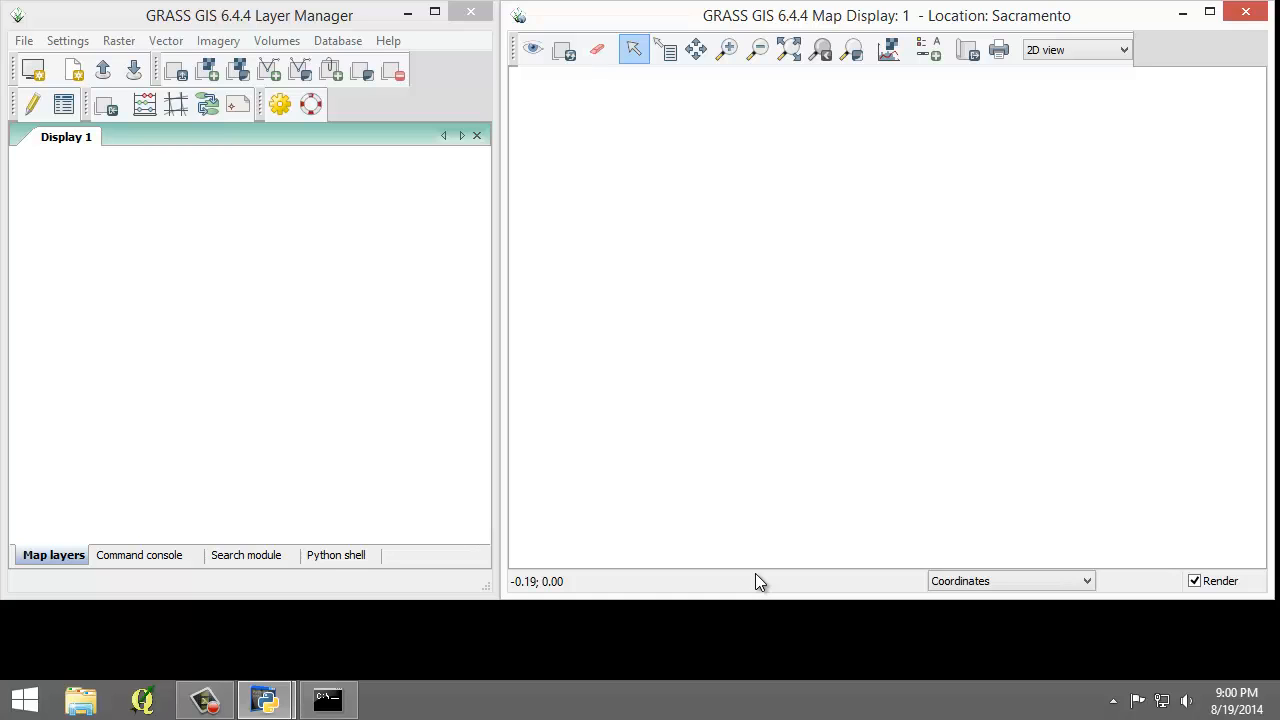
mouse_move(978, 580)
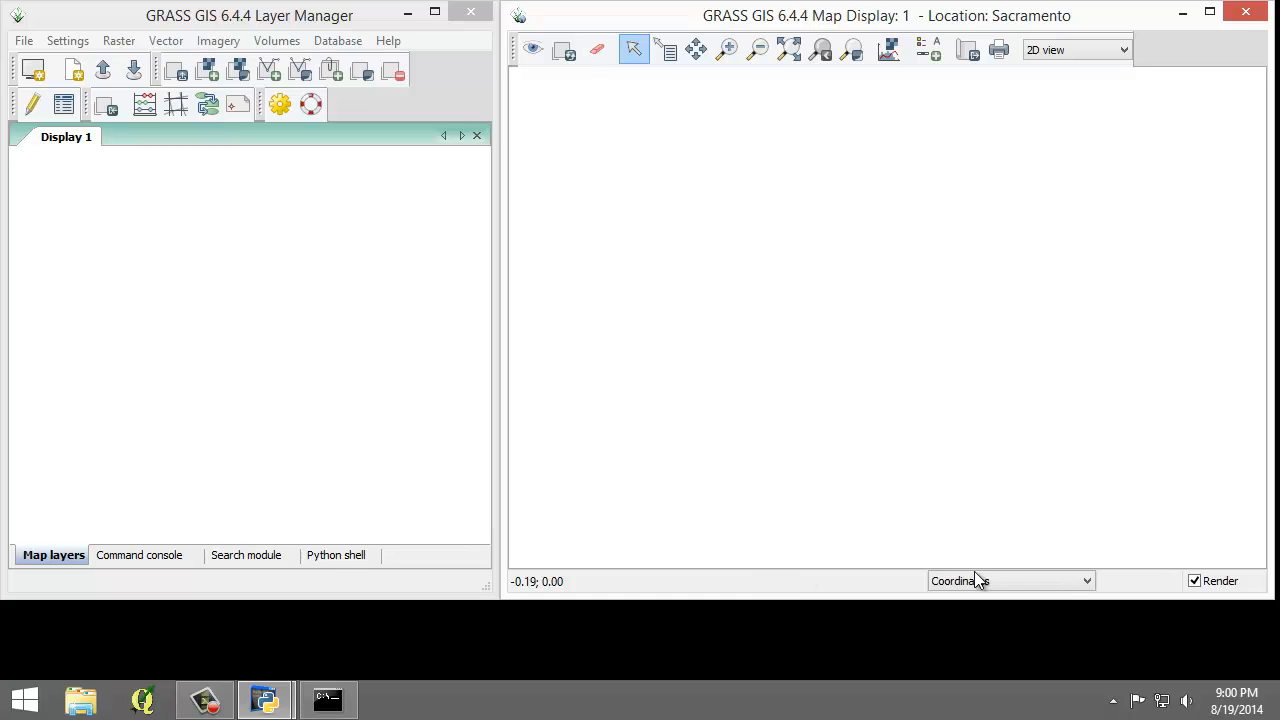
click(1086, 581)
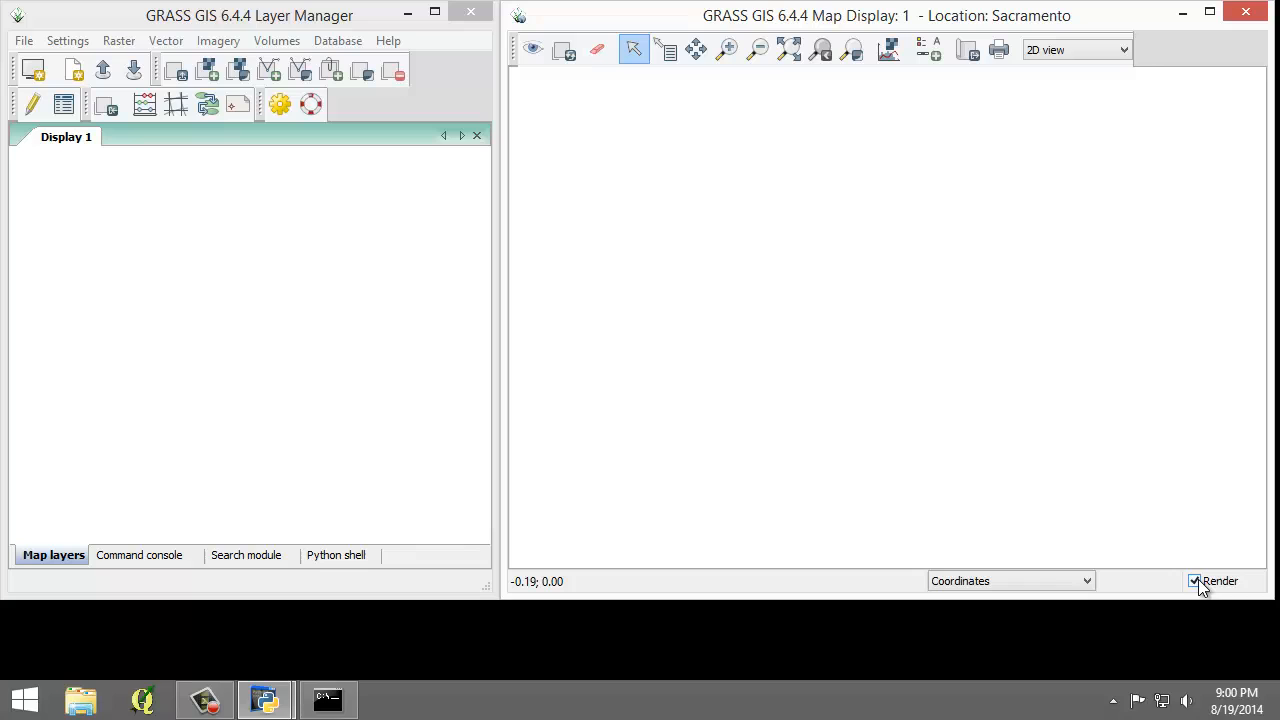
mouse_move(1194, 581)
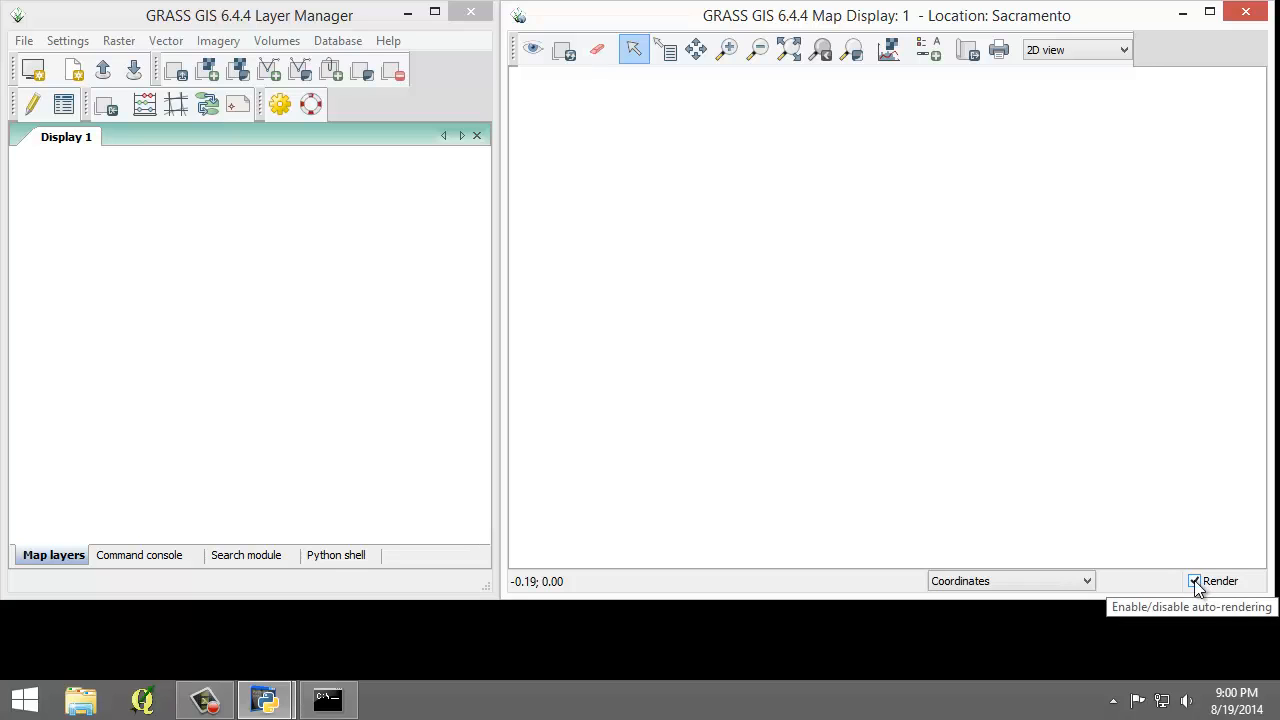
mouse_move(616, 374)
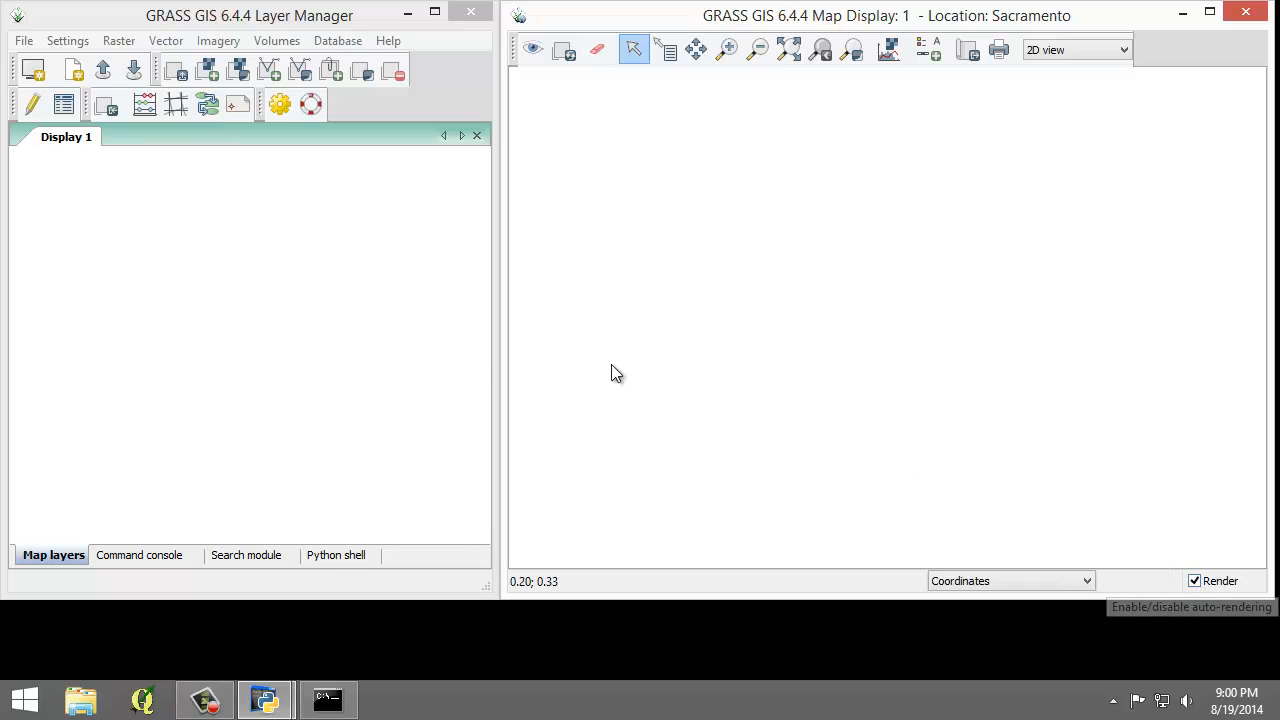
mouse_move(270, 319)
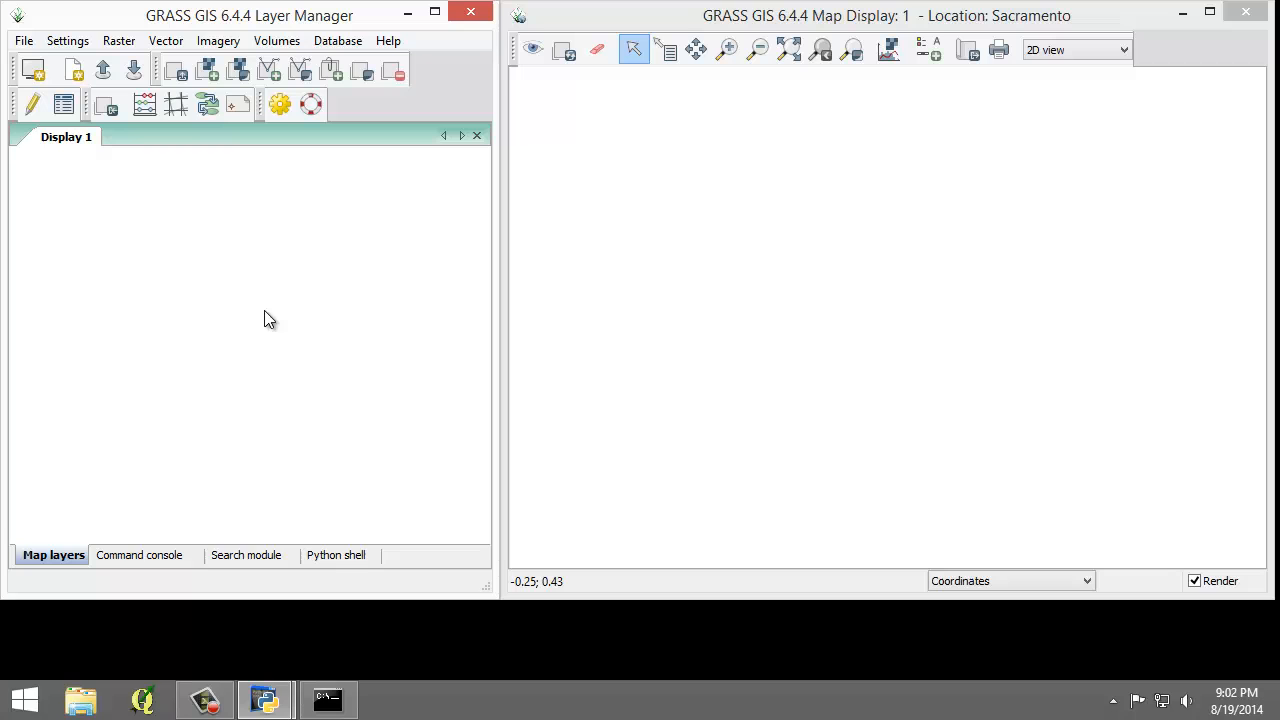
mouse_move(256, 318)
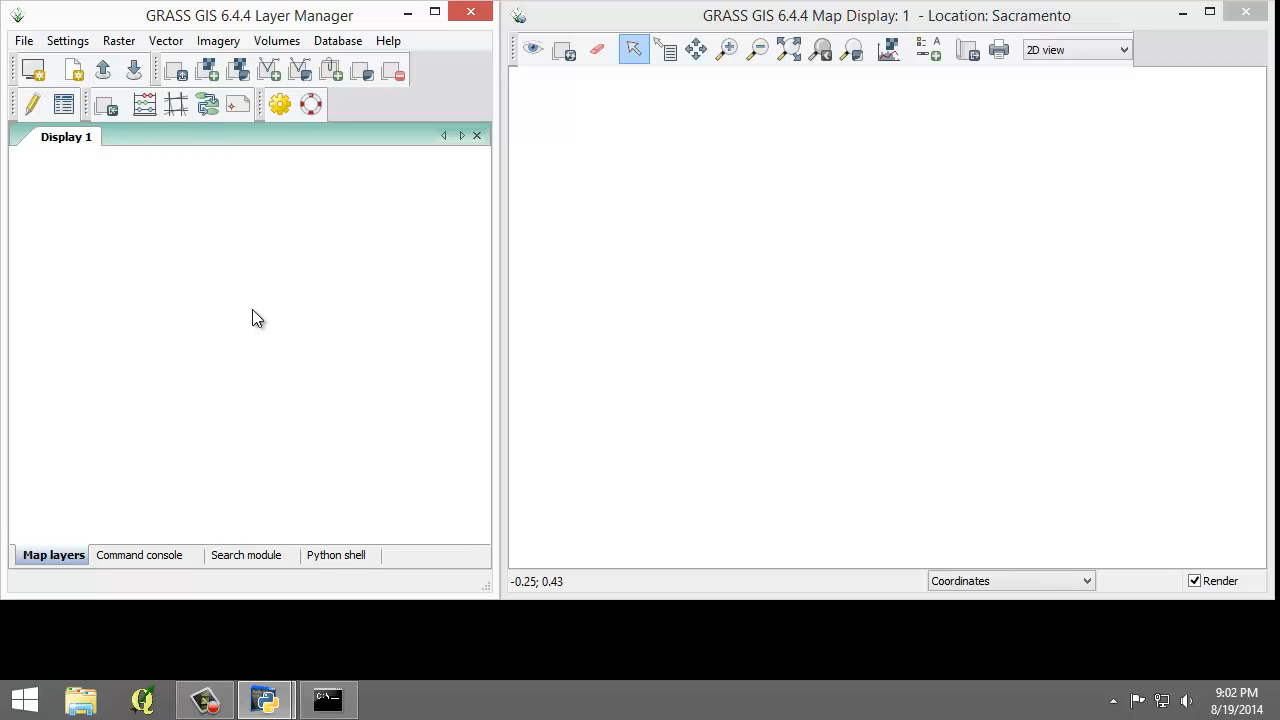
click(23, 40)
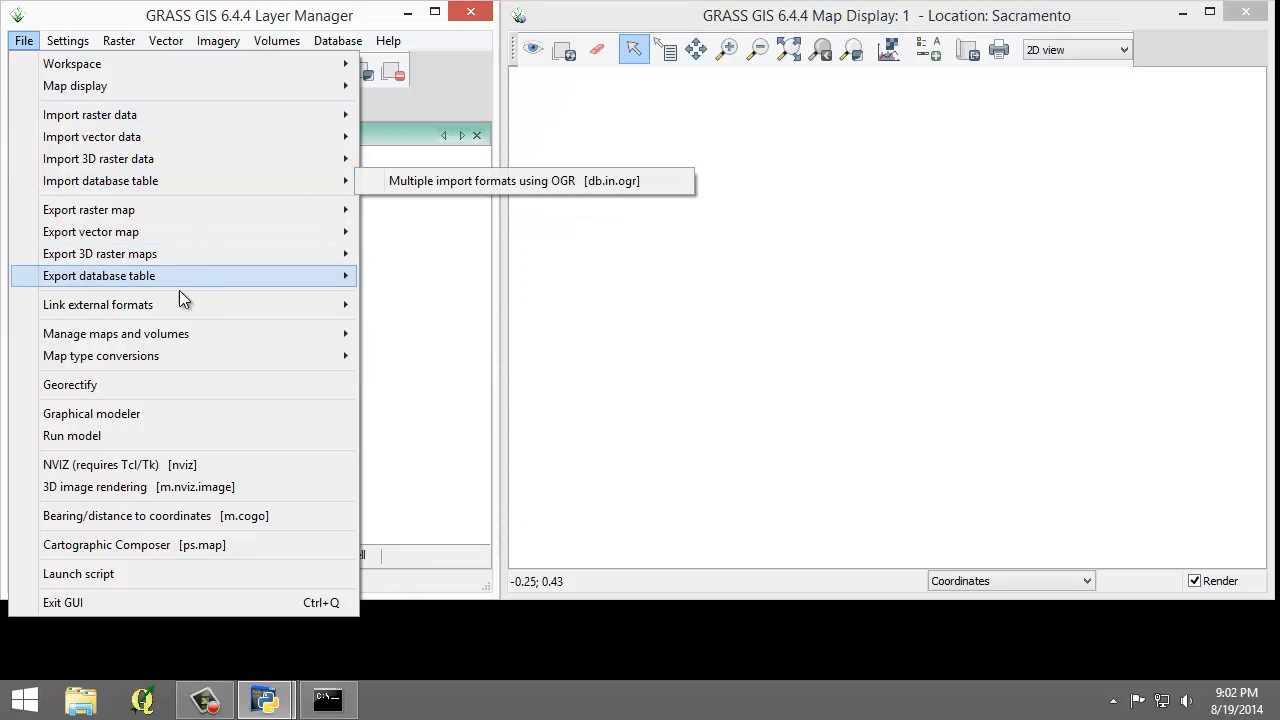
mouse_move(156, 333)
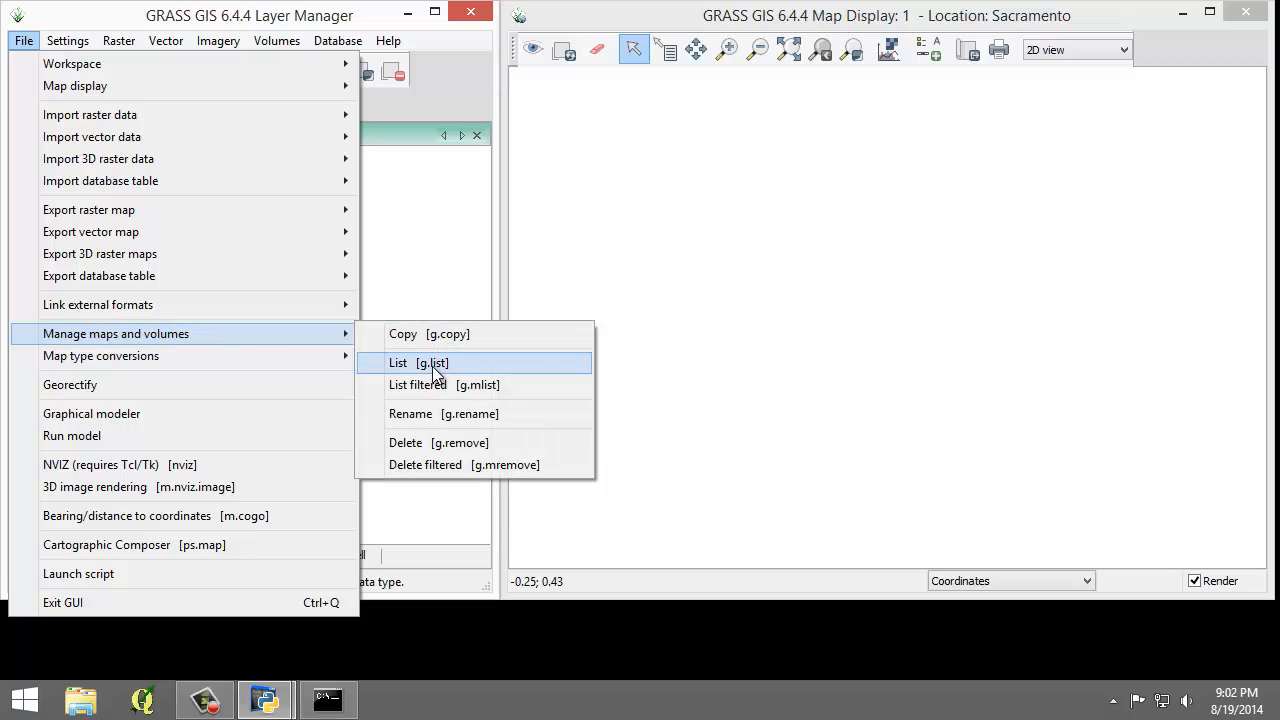
mouse_move(445, 385)
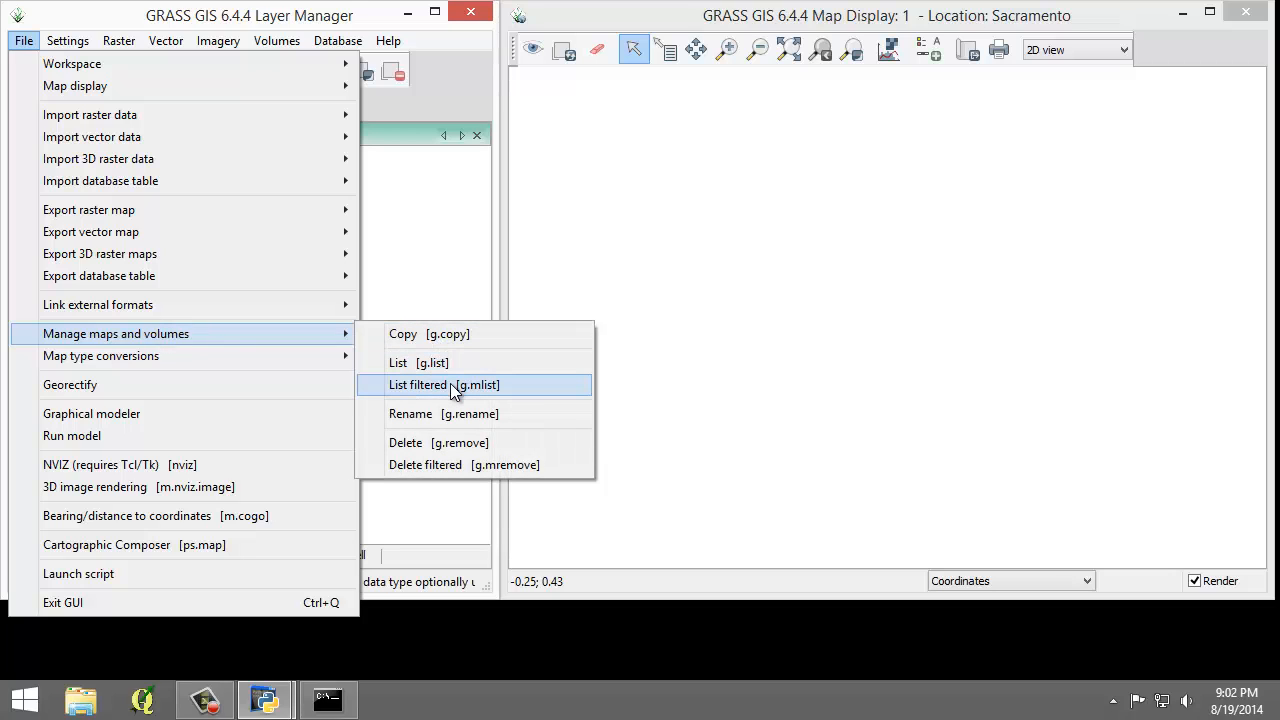
Browse the Settings, Volumes and Help menus, then dismiss the Help menu.
click(67, 40)
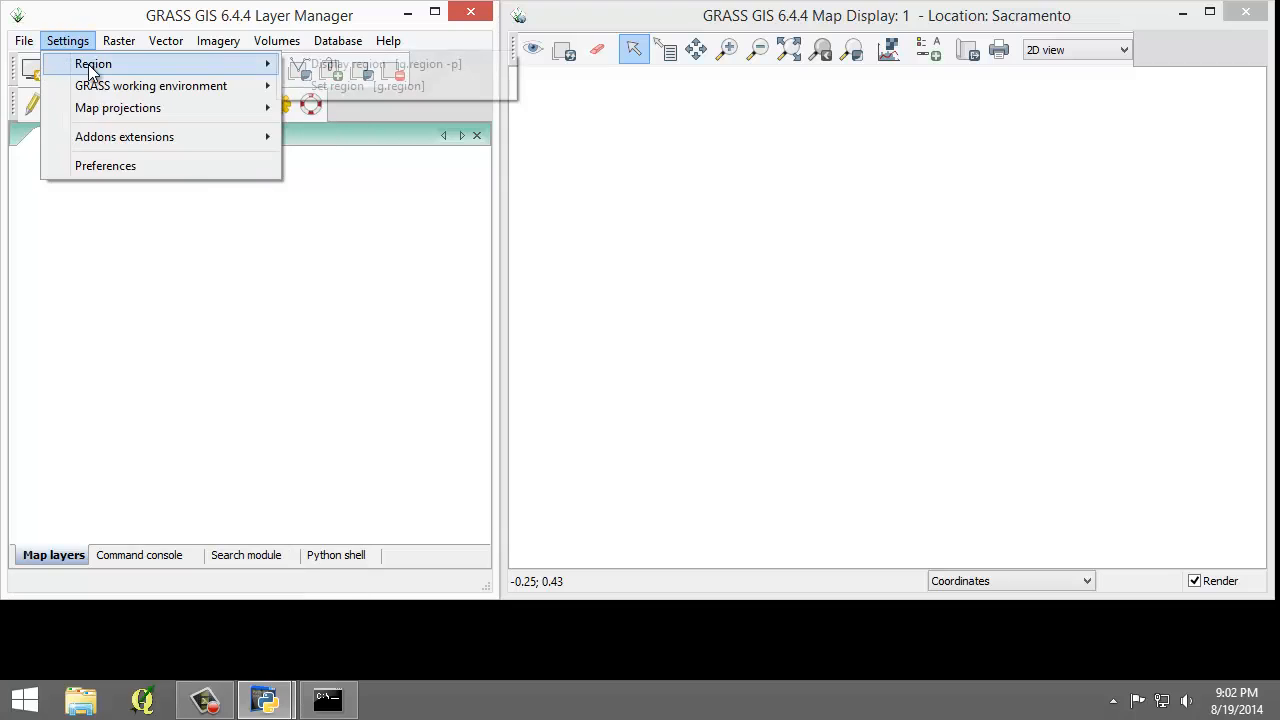
mouse_move(151, 85)
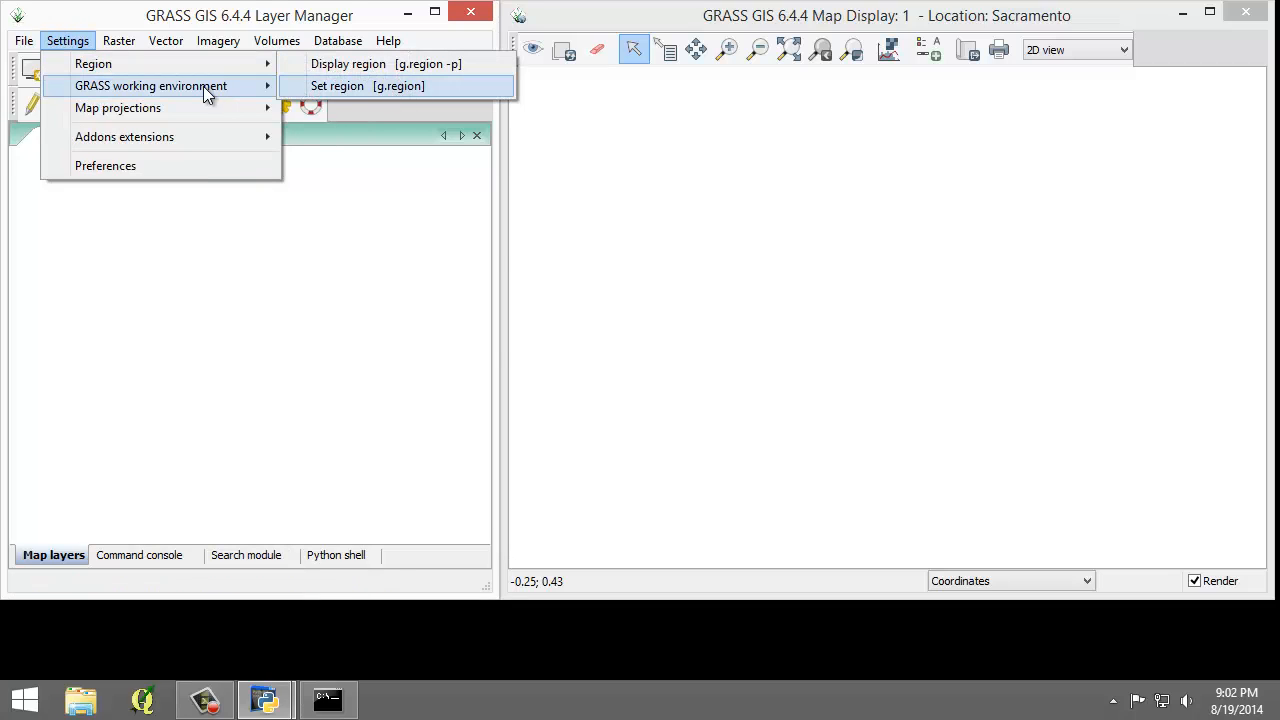
click(277, 40)
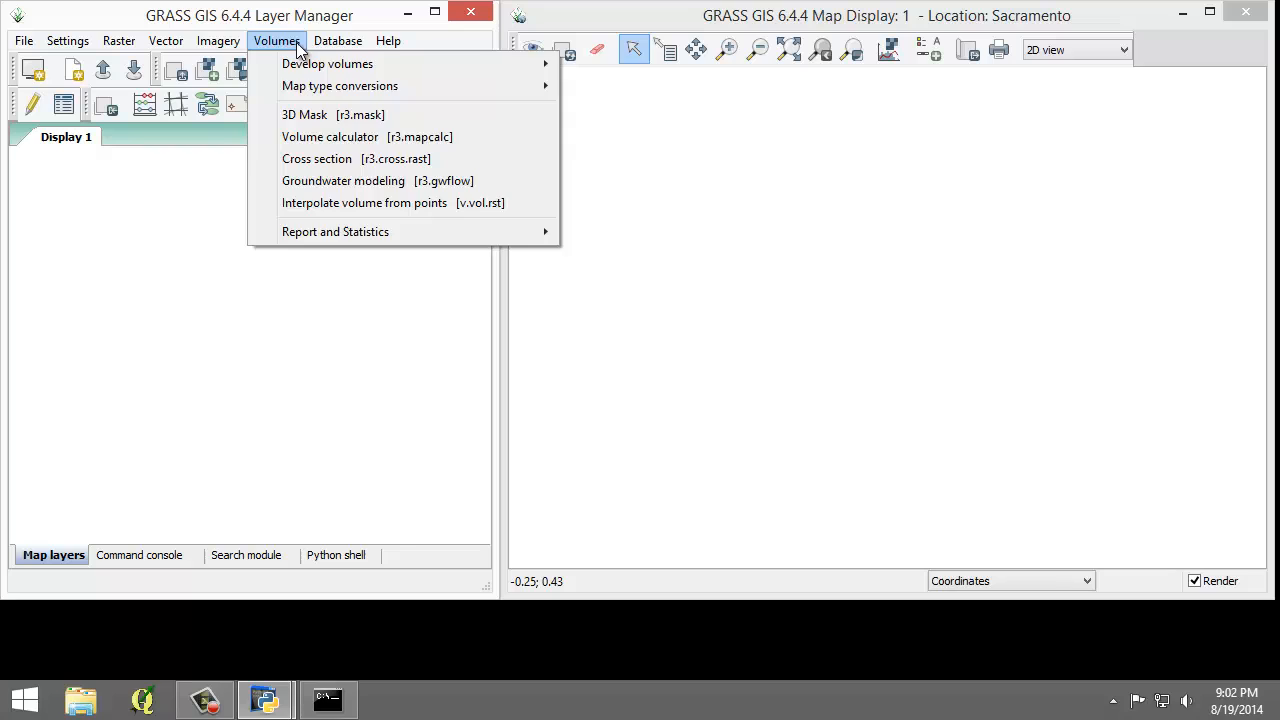
click(388, 40)
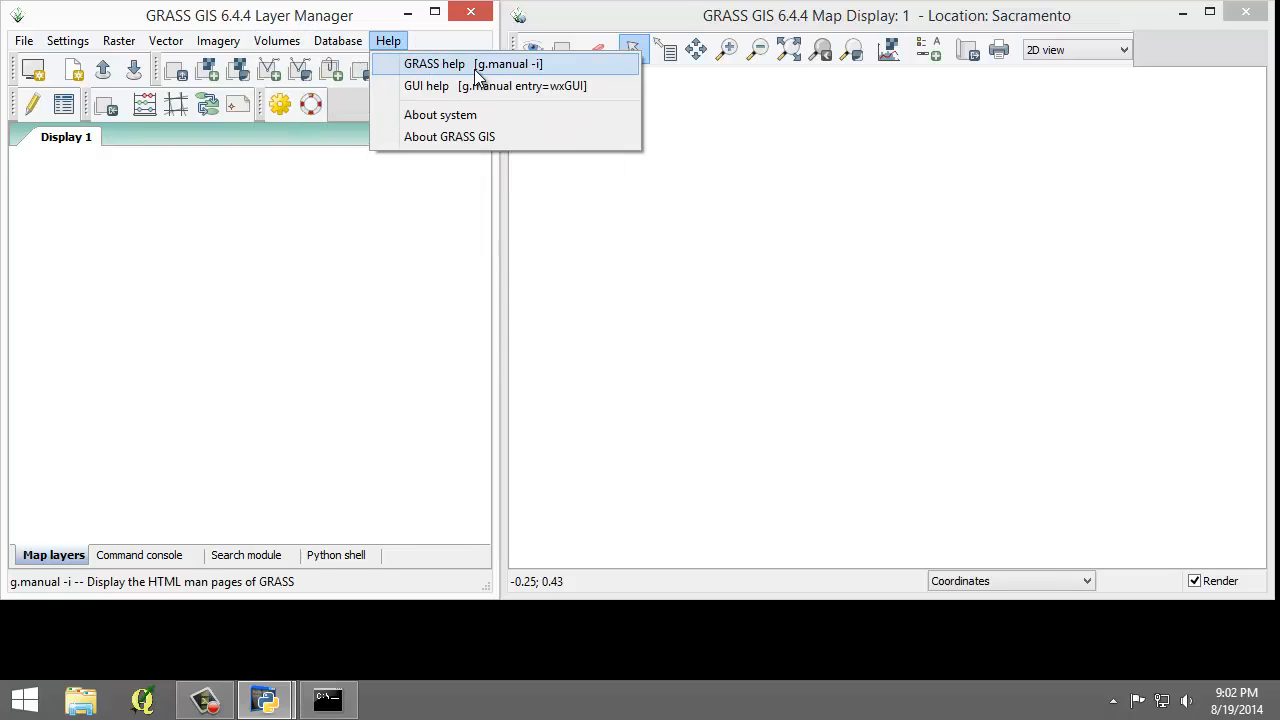
click(278, 192)
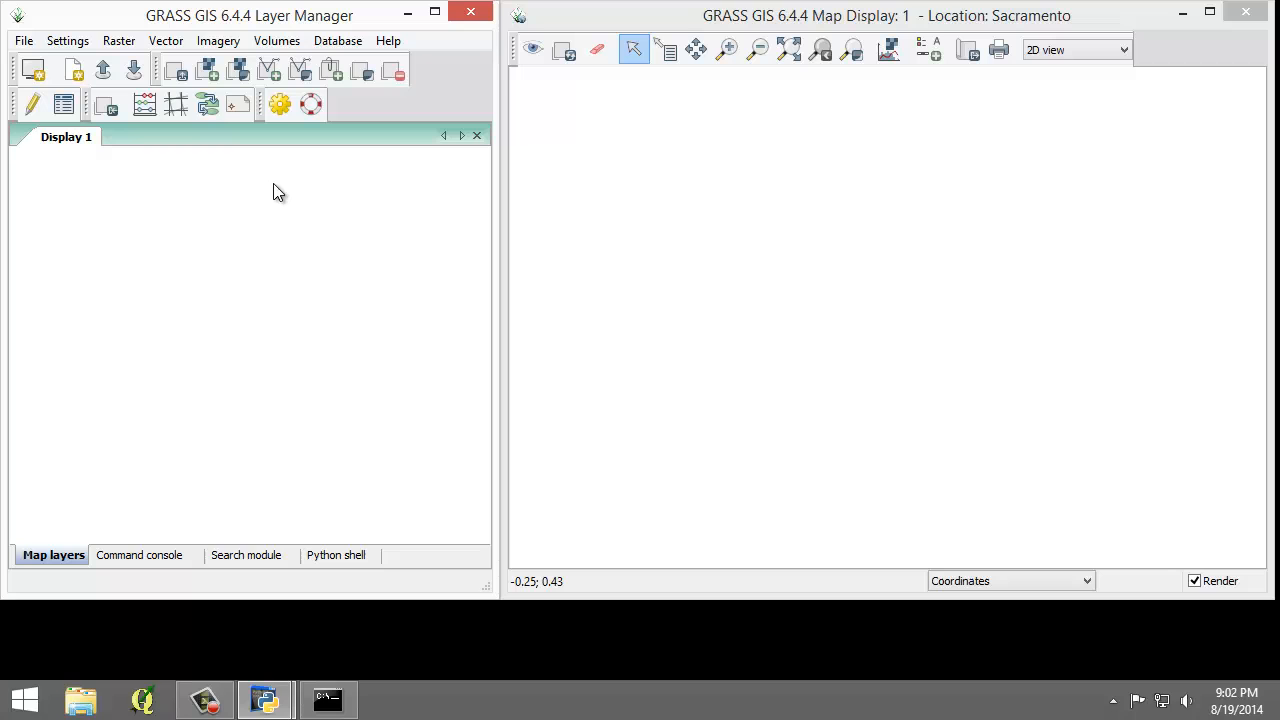
mouse_move(278, 178)
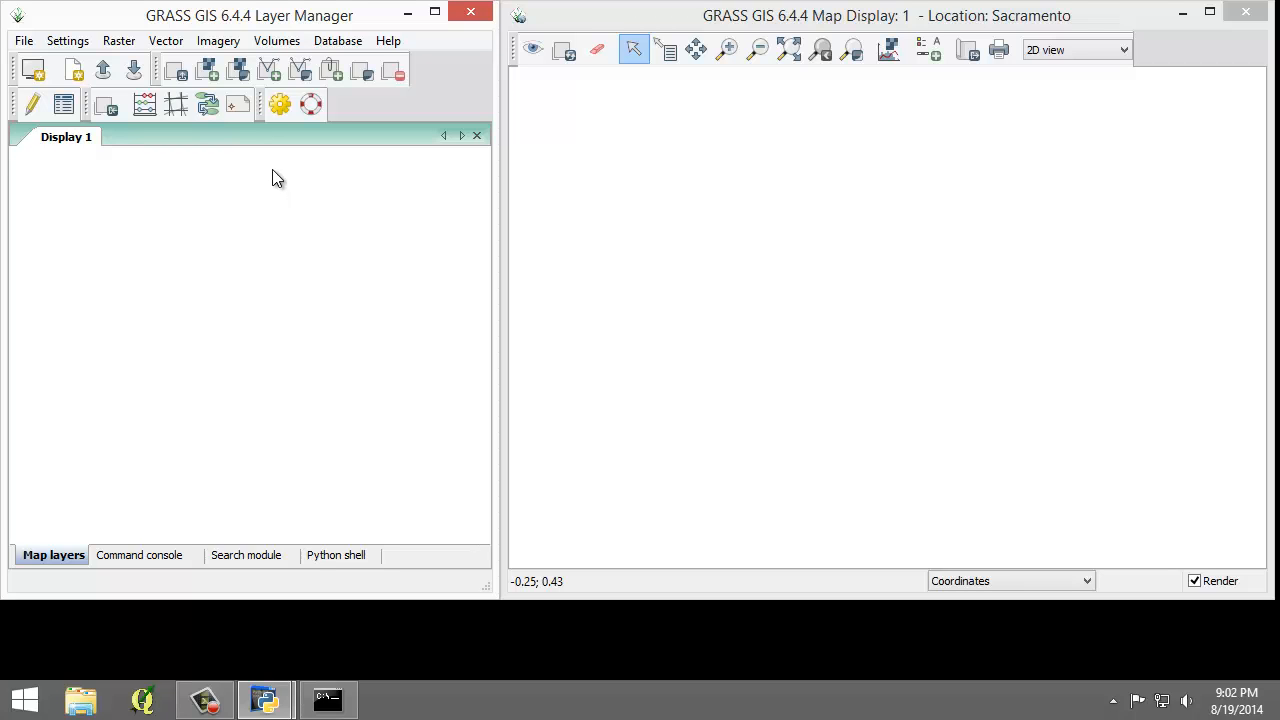
click(118, 40)
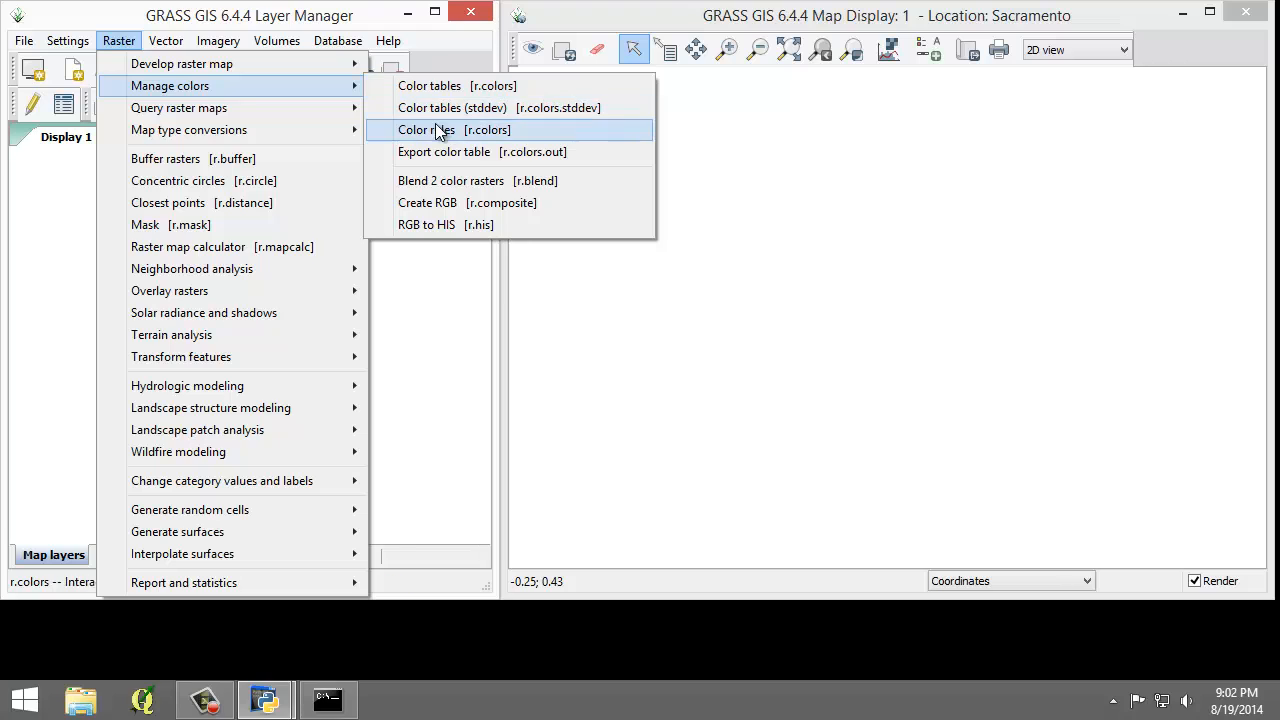
mouse_move(198, 224)
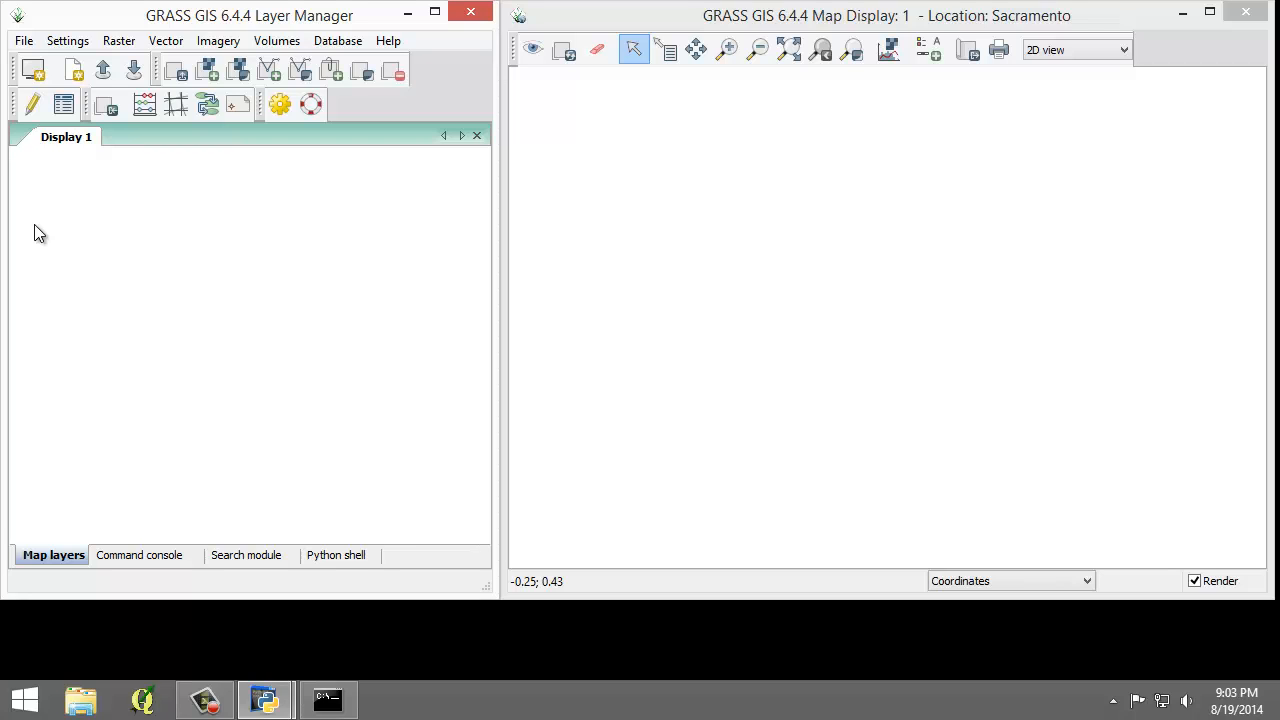
Open the Imagery menu listing image group, rectification and classification modules.
click(166, 40)
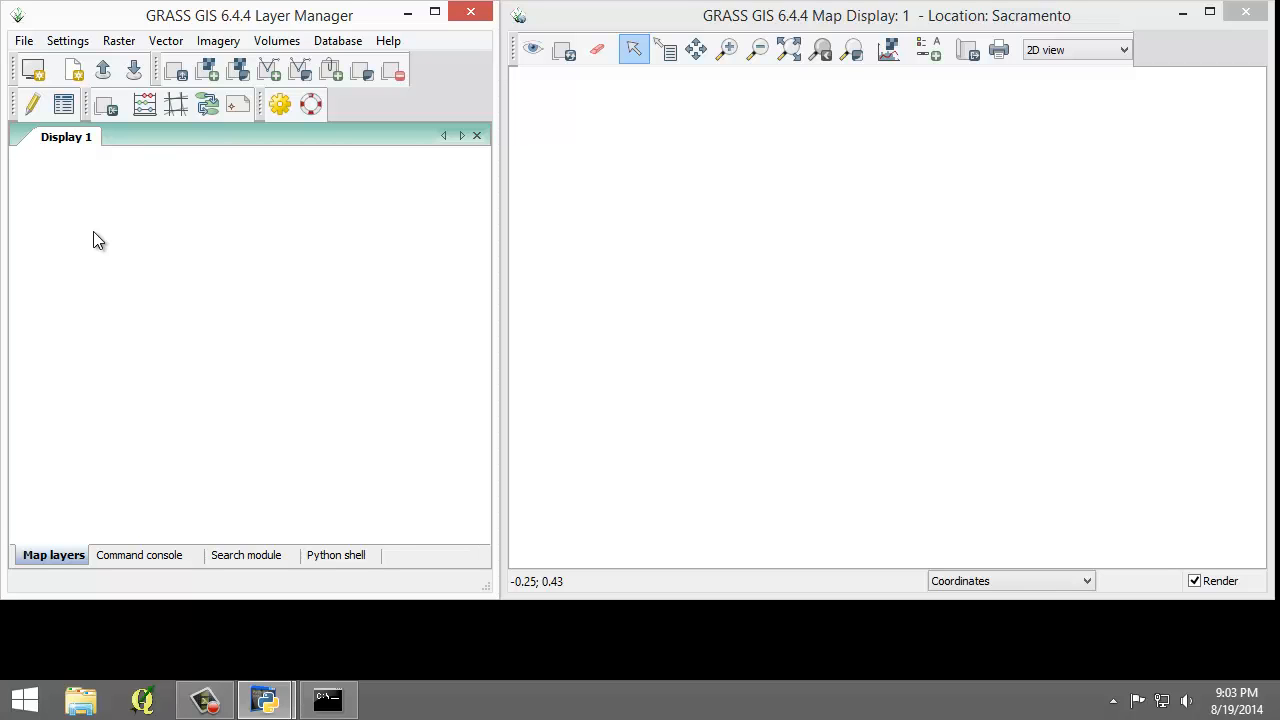
click(217, 40)
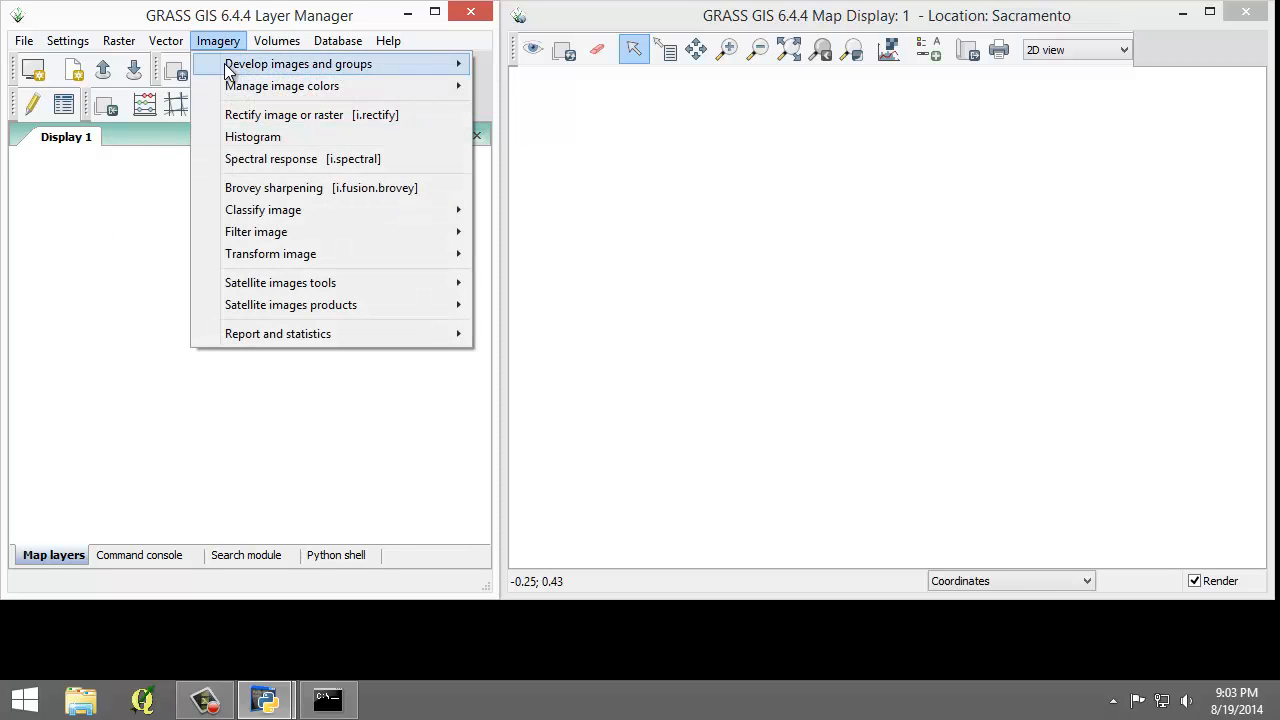